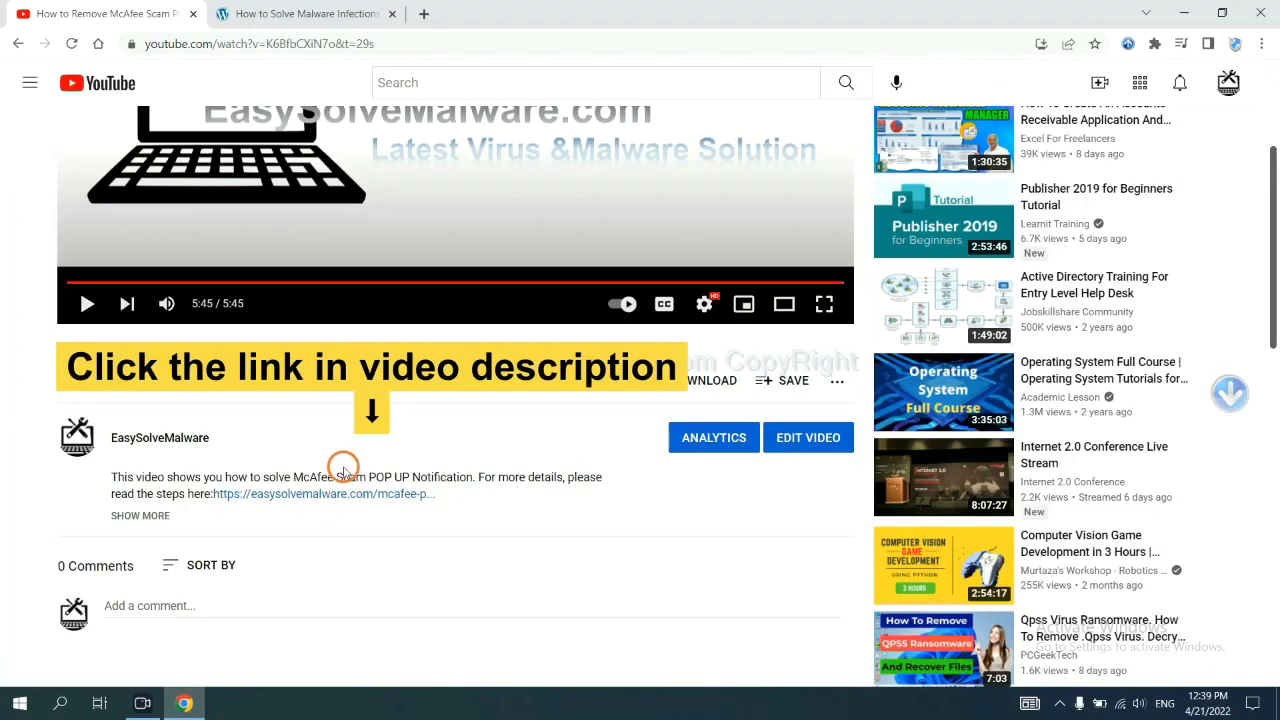
{"action": "mouse_move", "coordinate": [352, 495]}
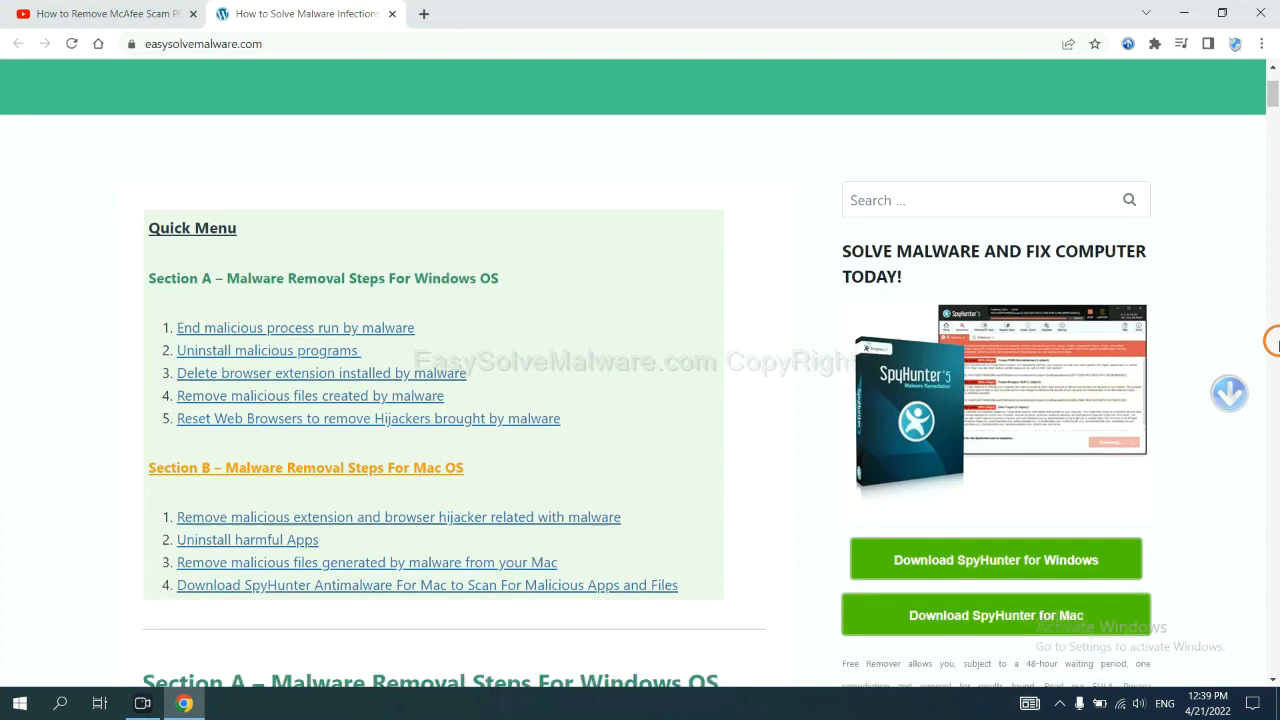
Download the SpyHunter for Windows installer from the EasySolveMalware removal guide
{"action": "scroll", "scroll_direction": "down", "scroll_amount": 3}
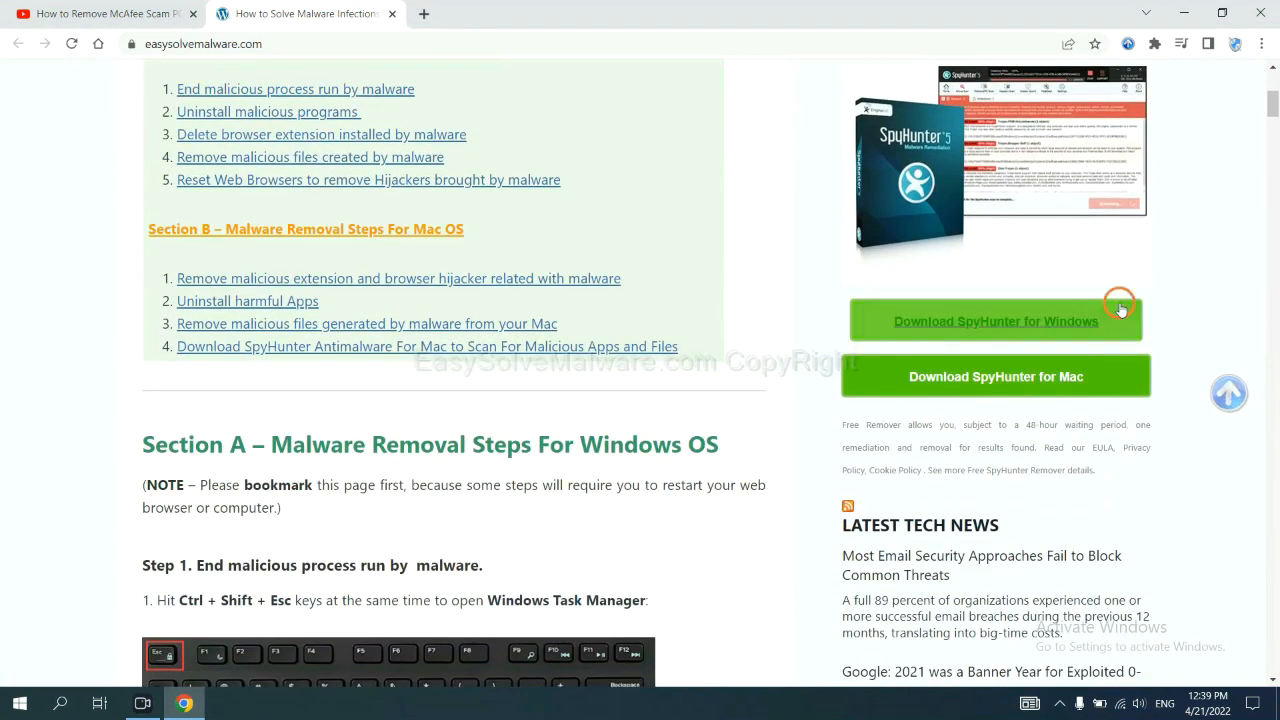
{"action": "left_click", "coordinate": [995, 321]}
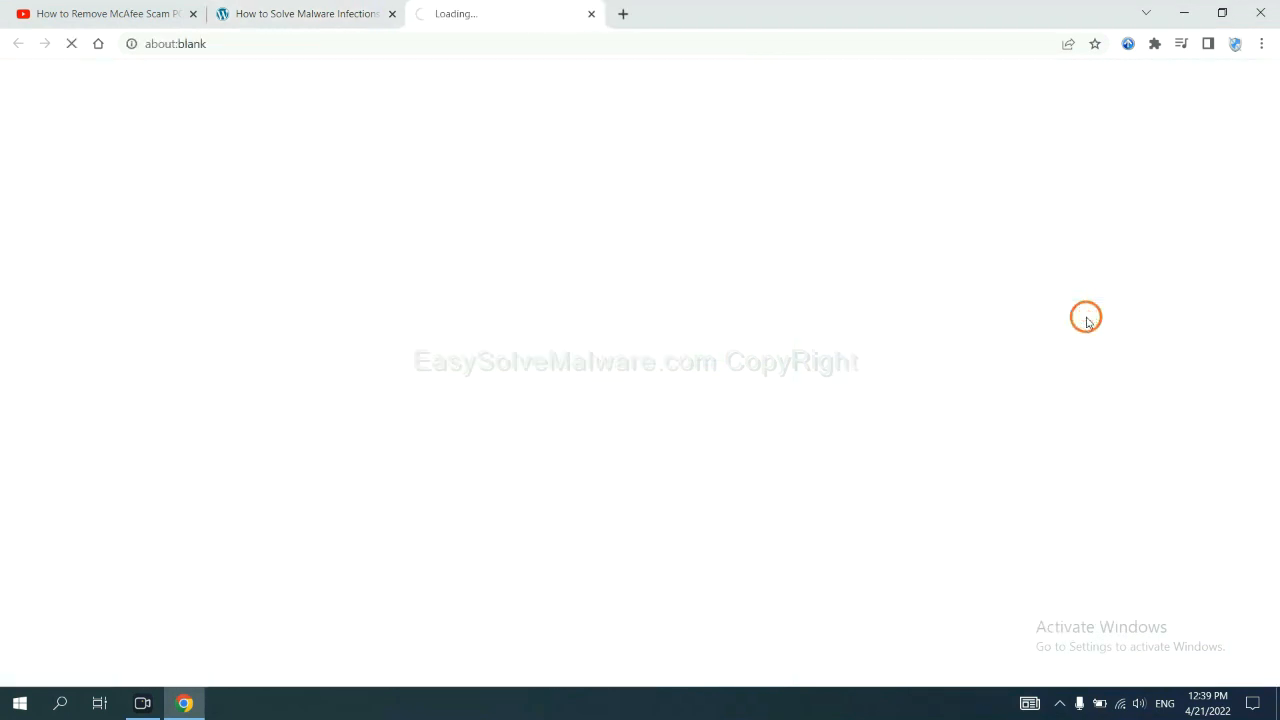
{"action": "left_click", "coordinate": [995, 321]}
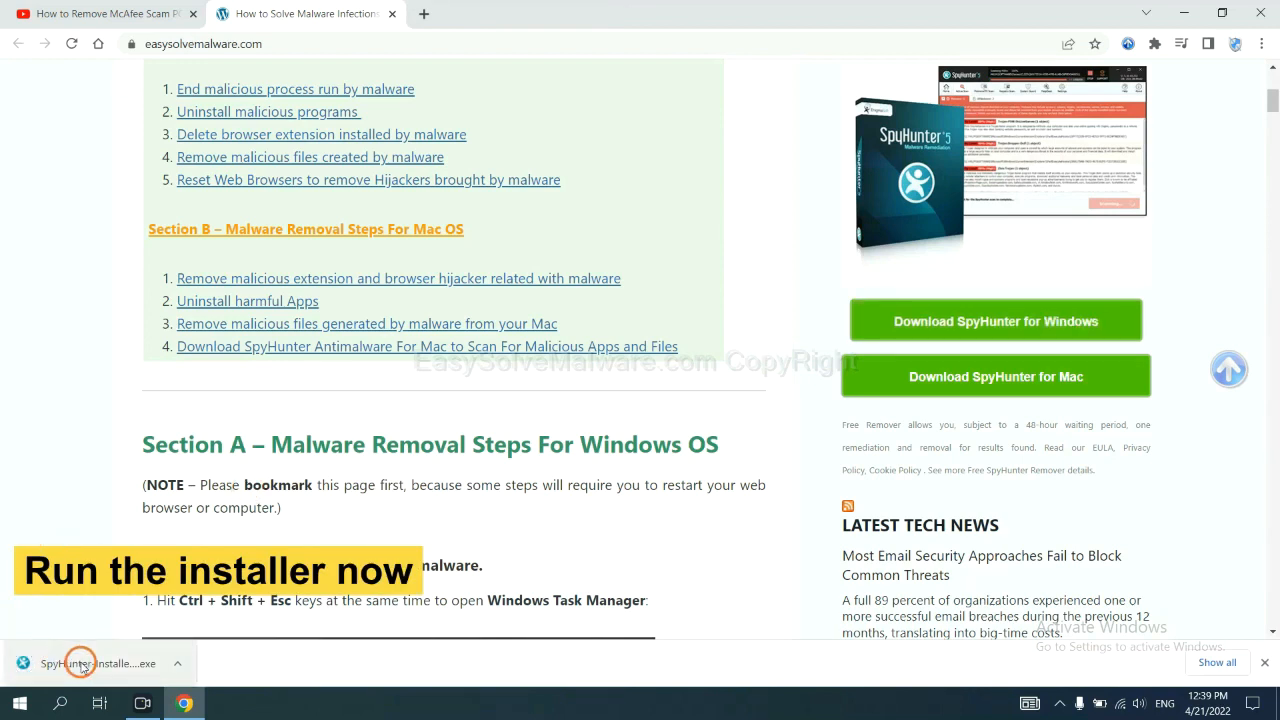
Run the downloaded installer in English, accept the EULA and install SpyHunter 5
{"action": "left_click", "coordinate": [97, 663]}
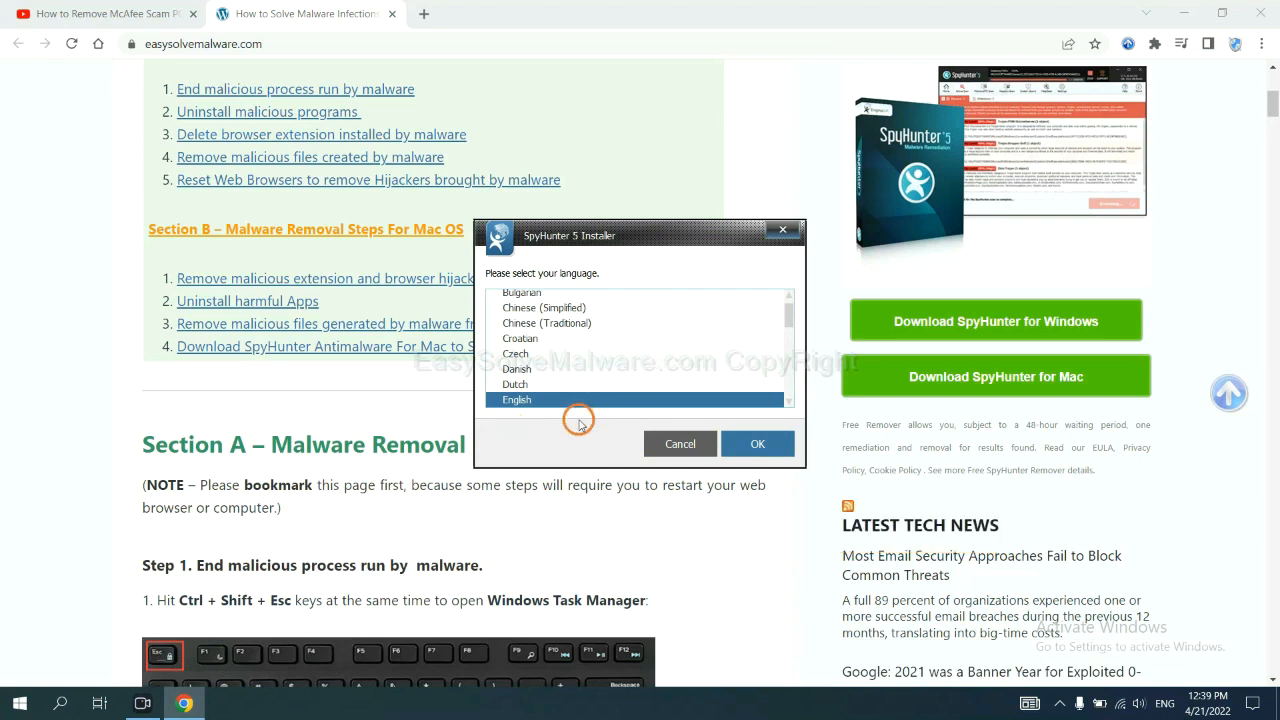
{"action": "left_click", "coordinate": [757, 443]}
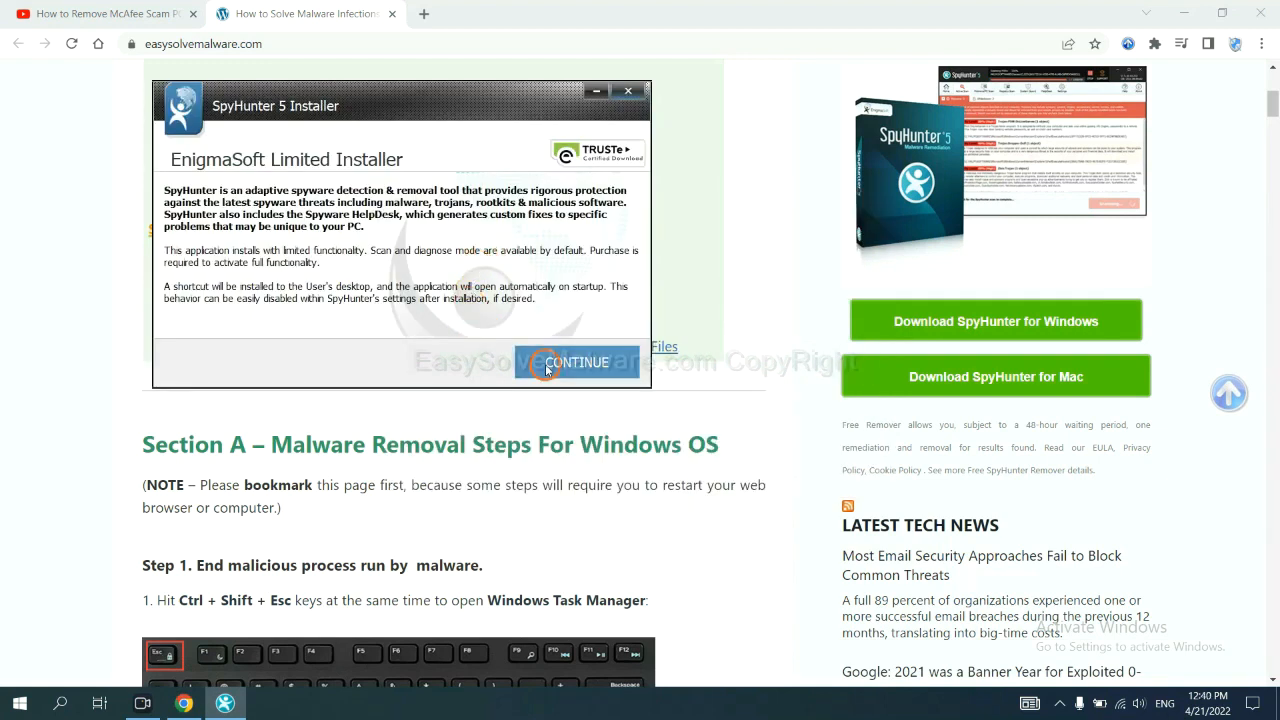
{"action": "left_click", "coordinate": [577, 362]}
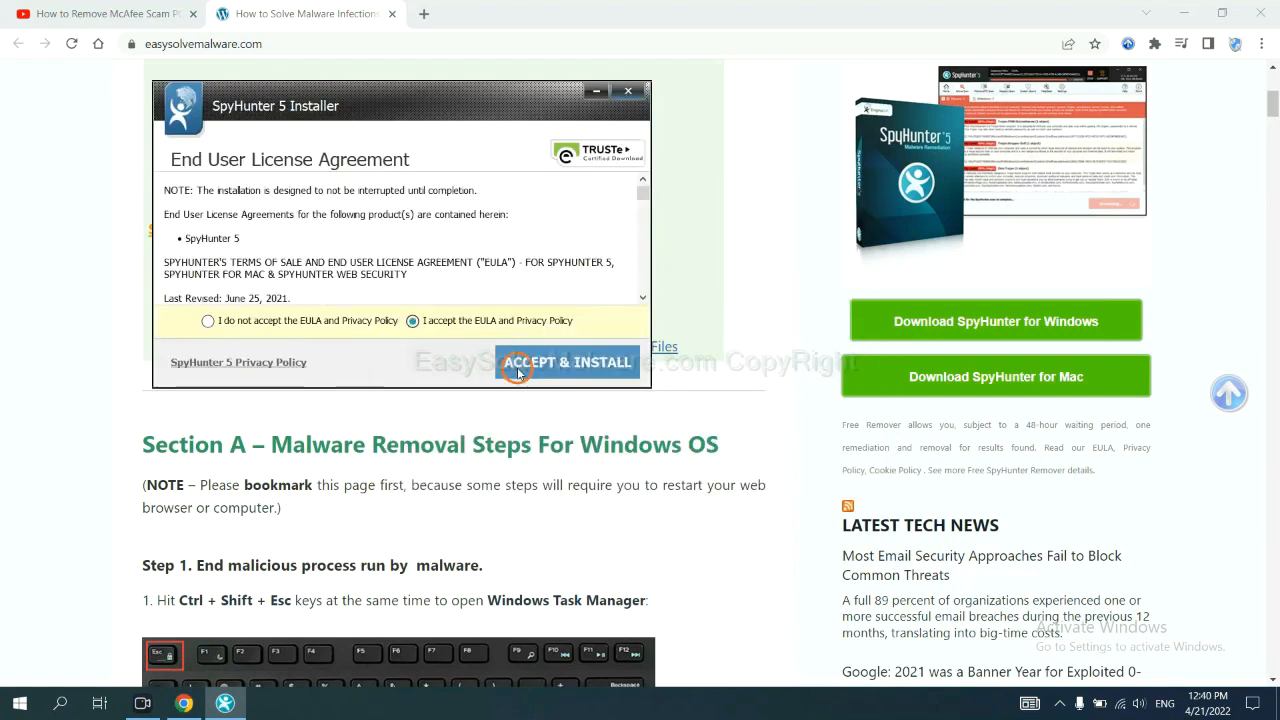
{"action": "left_click", "coordinate": [567, 362]}
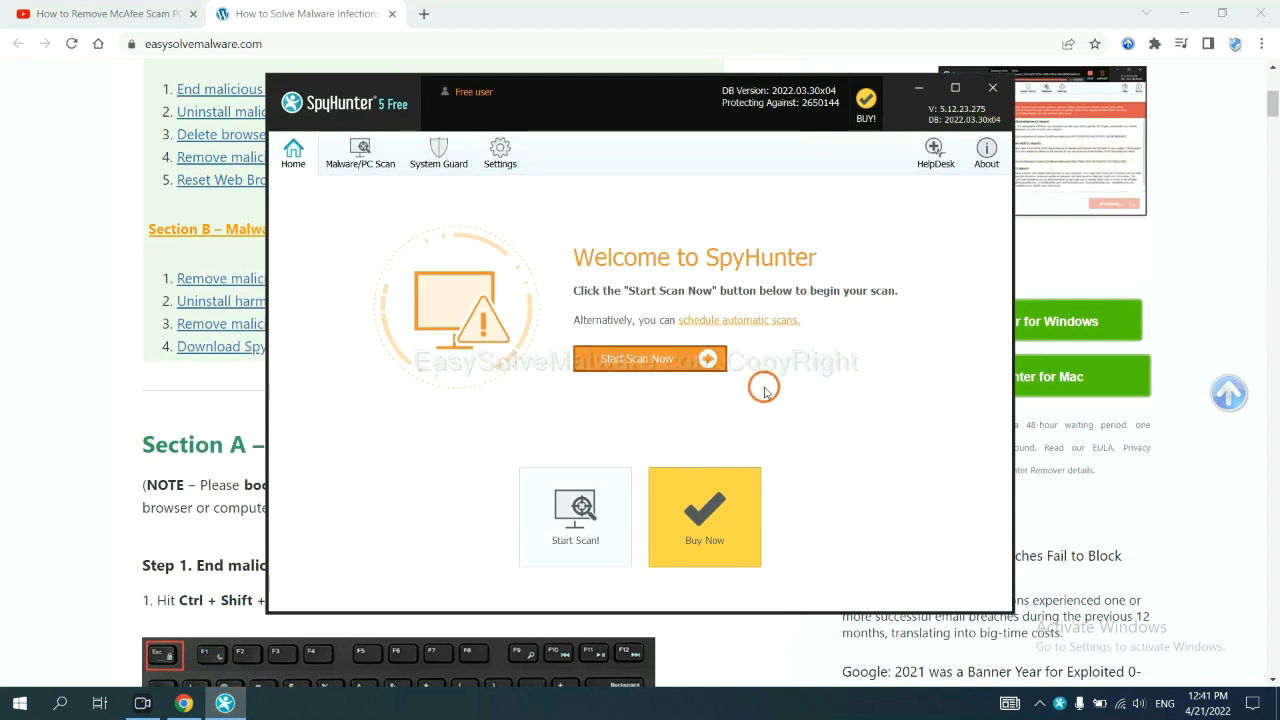
Start the SpyHunter malware scan from the Home screen
{"action": "left_click", "coordinate": [650, 359]}
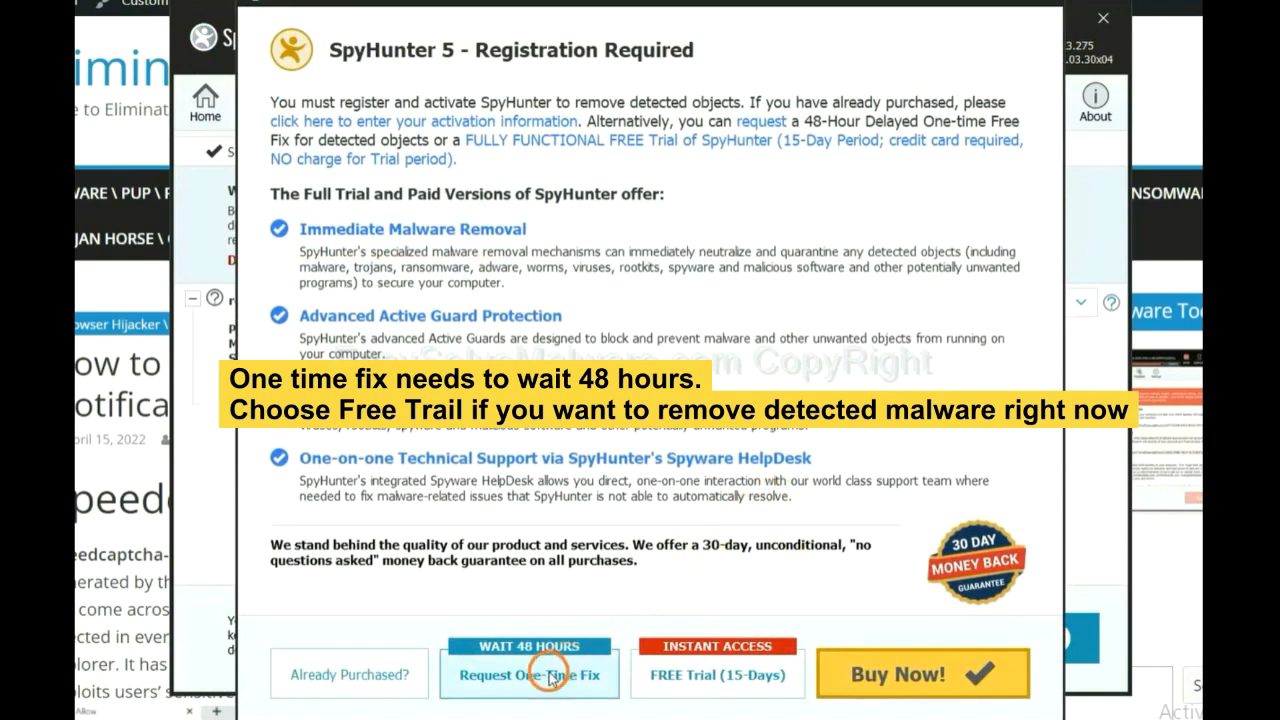
{"action": "mouse_move", "coordinate": [704, 690]}
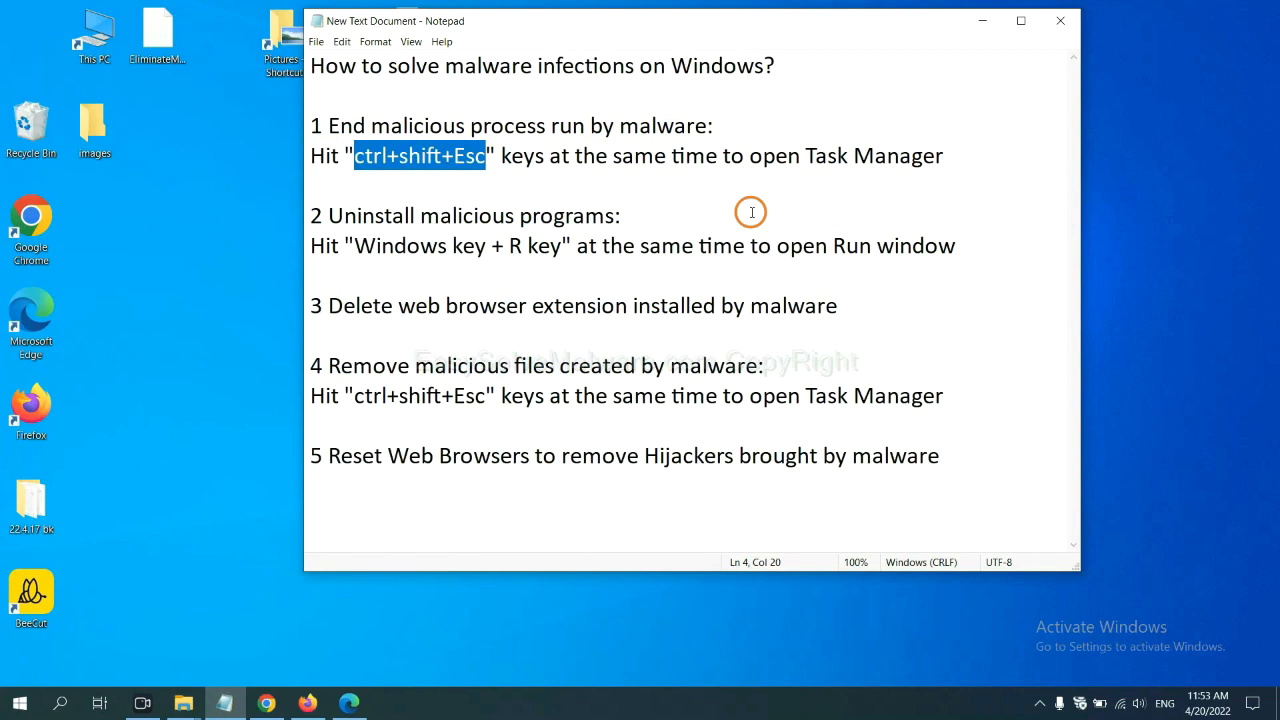
End the suspicious process on the Processes tab and close Task Manager
{"action": "left_click", "coordinate": [470, 155]}
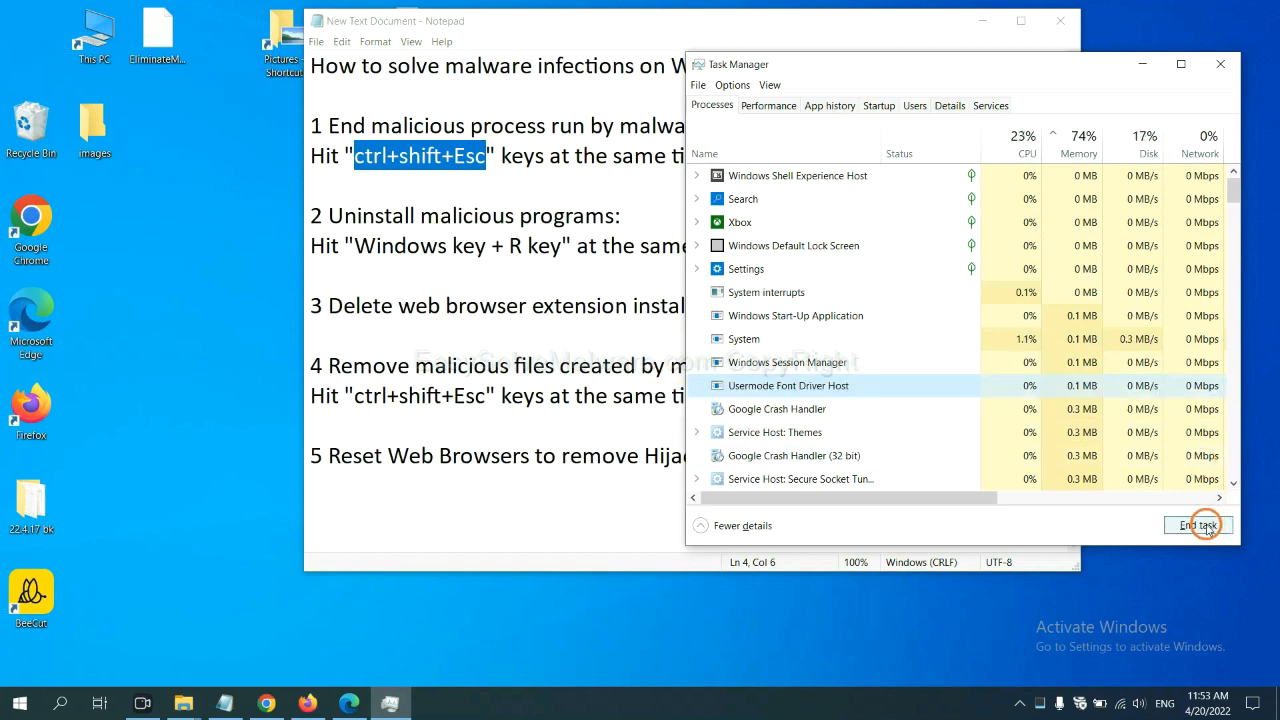
{"action": "left_click", "coordinate": [1199, 525]}
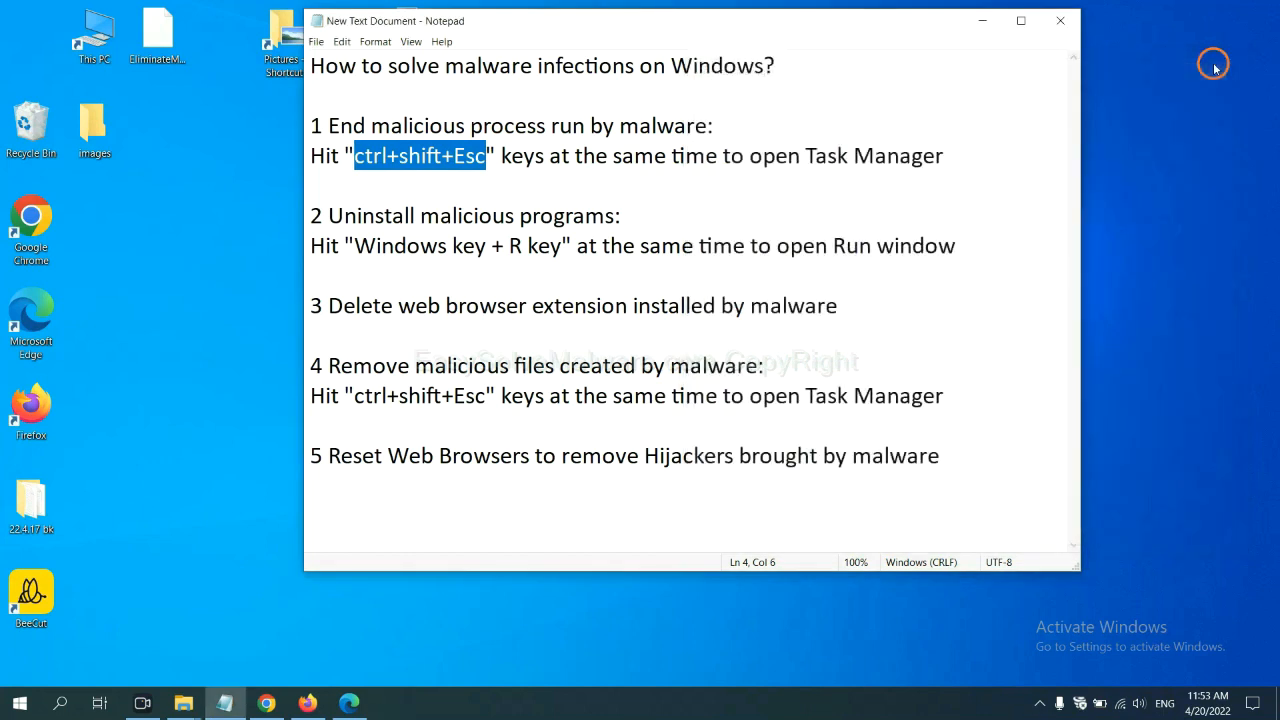
{"action": "left_click", "coordinate": [583, 245]}
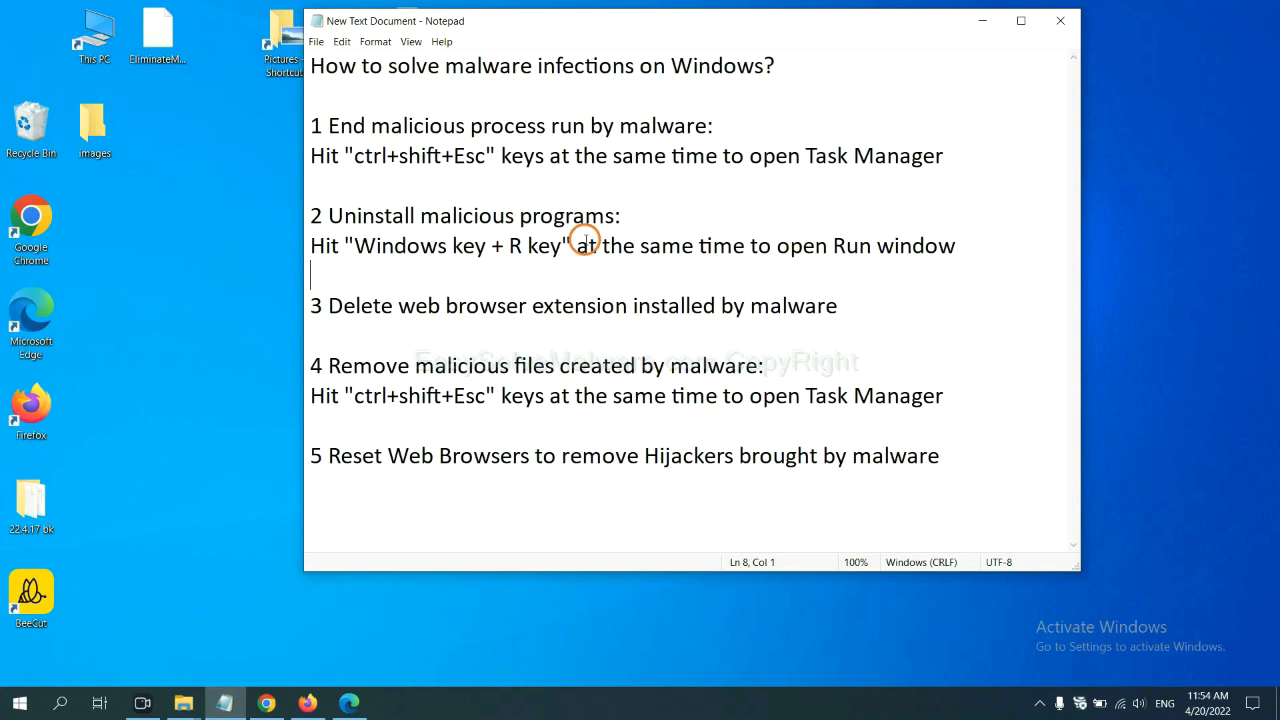
Launch Control Panel by running 'control panel' from the Run dialog (Win+R)
{"action": "double_click", "coordinate": [367, 245]}
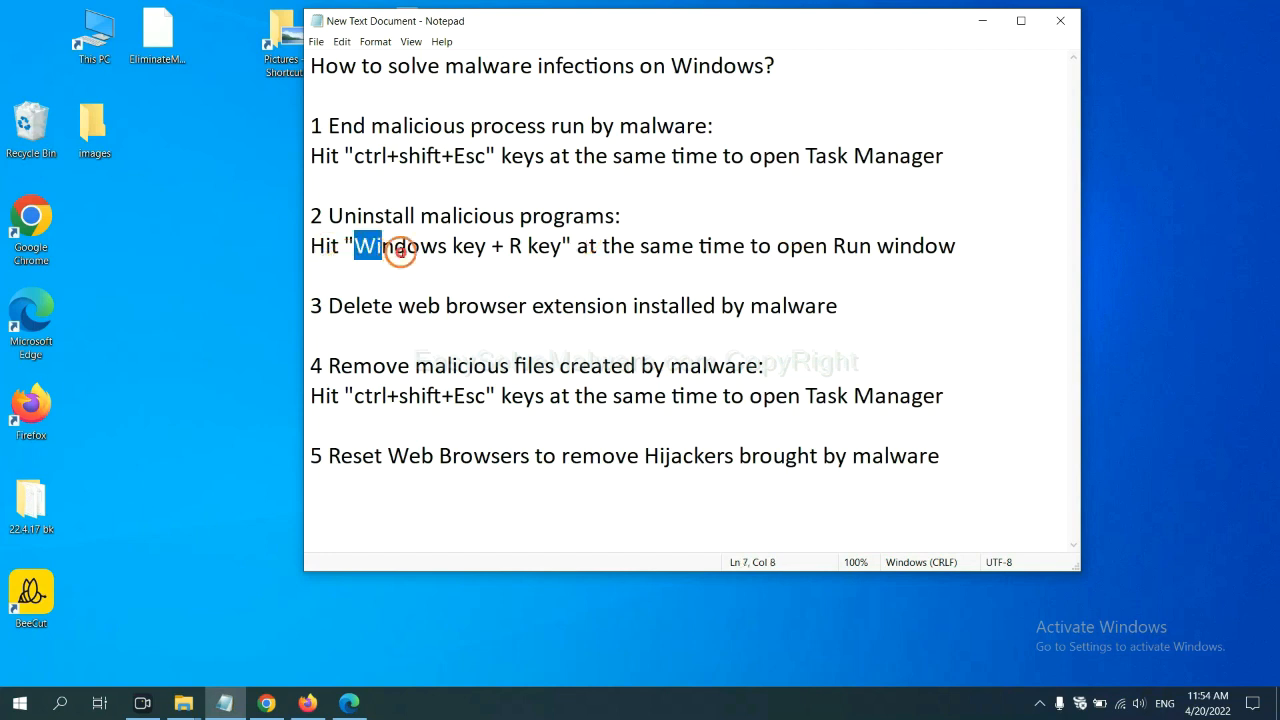
{"action": "left_click_drag", "start_coordinate": [365, 246], "coordinate": [558, 246]}
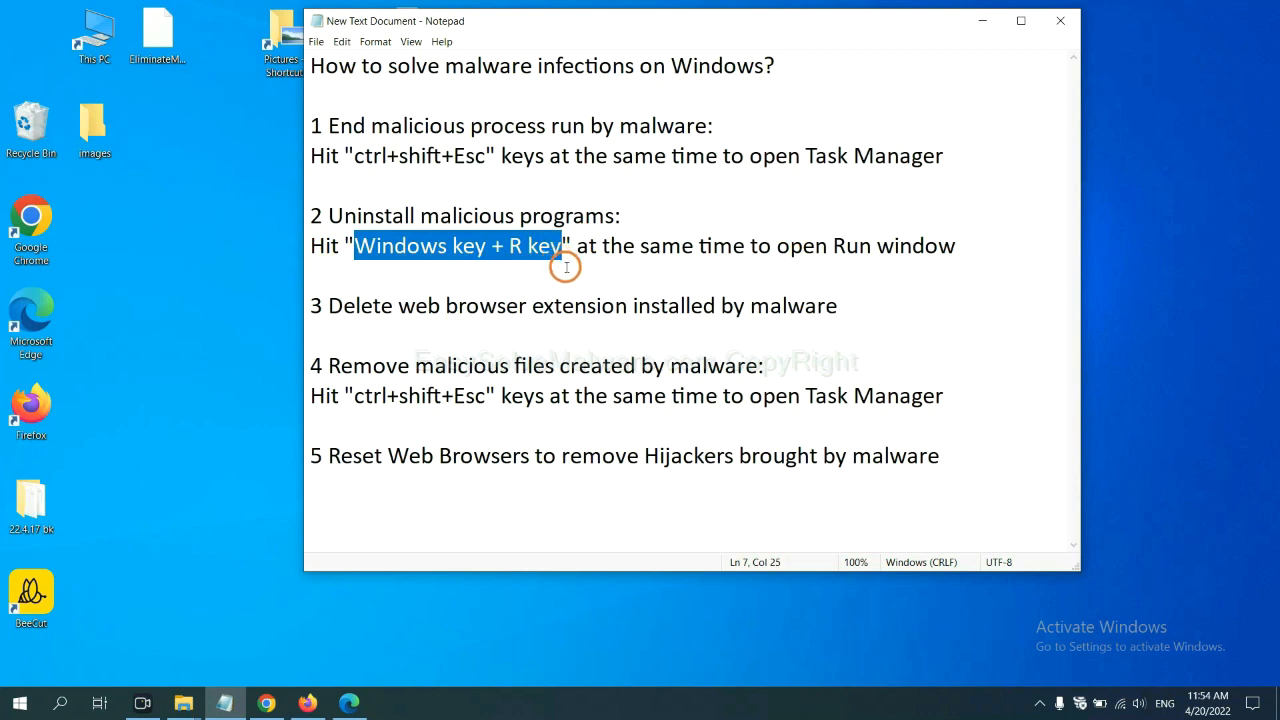
{"action": "key", "text": "win+r"}
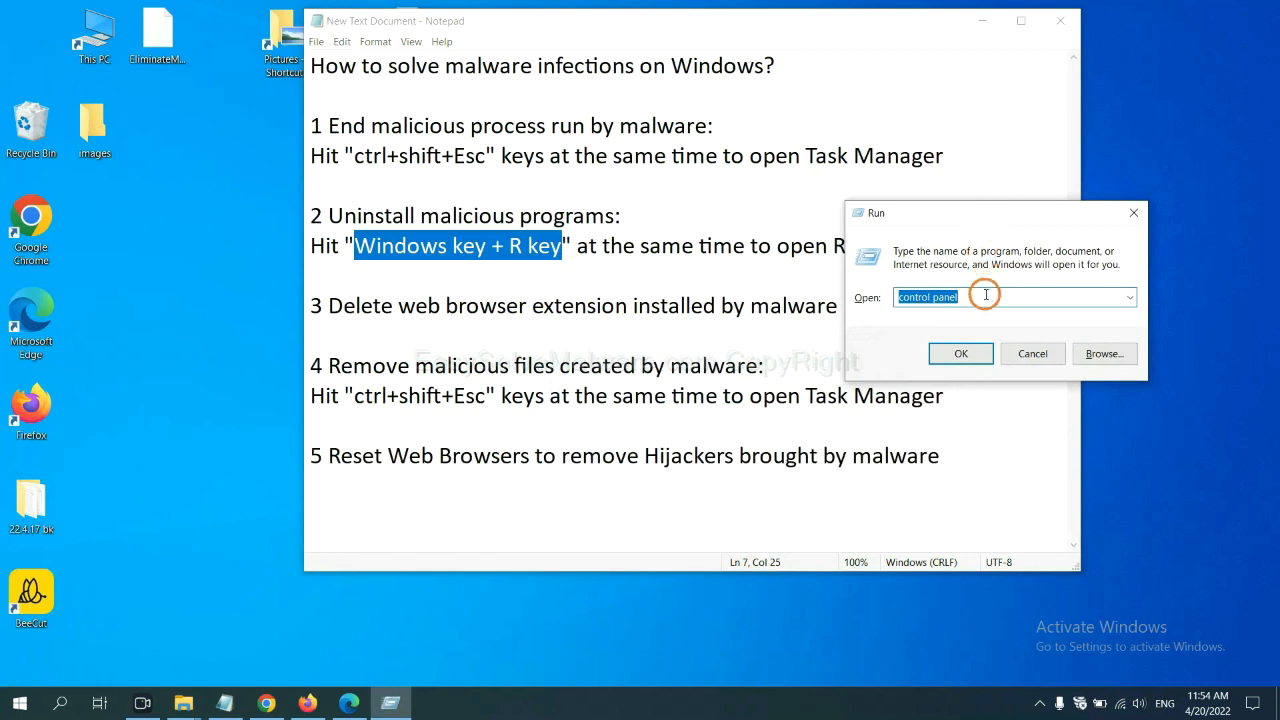
{"action": "left_click", "coordinate": [985, 296]}
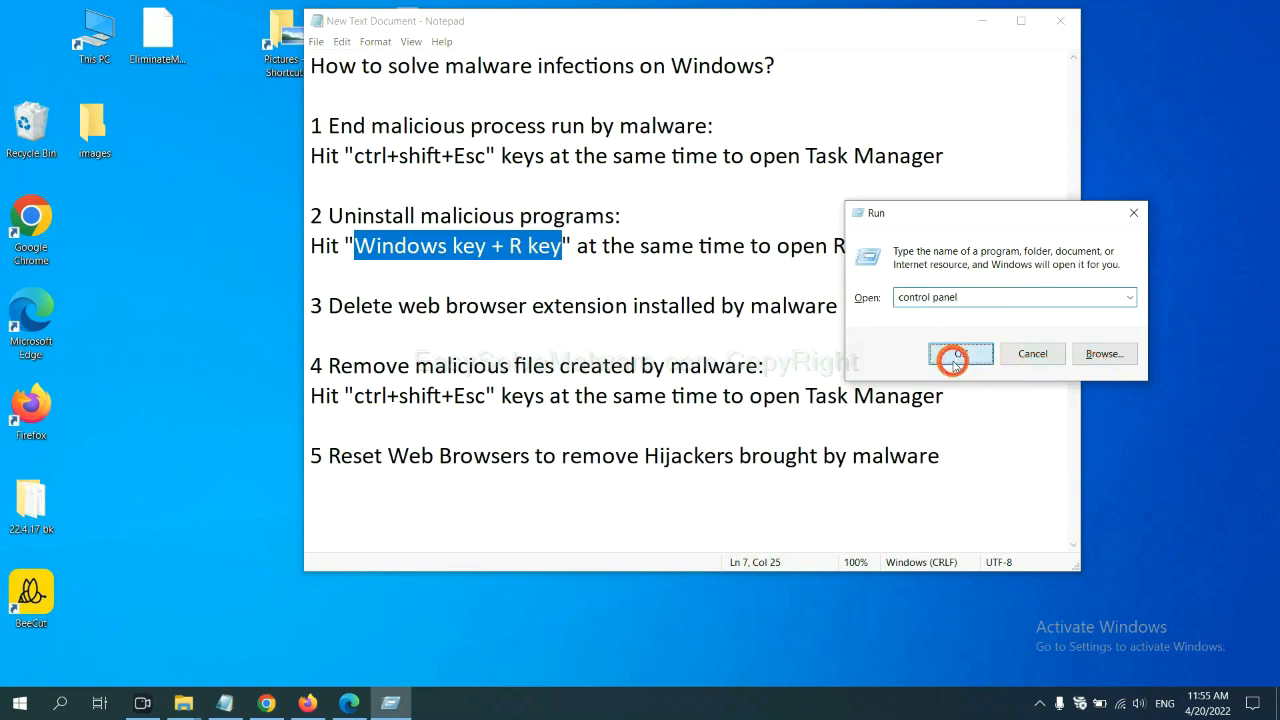
{"action": "left_click", "coordinate": [960, 353]}
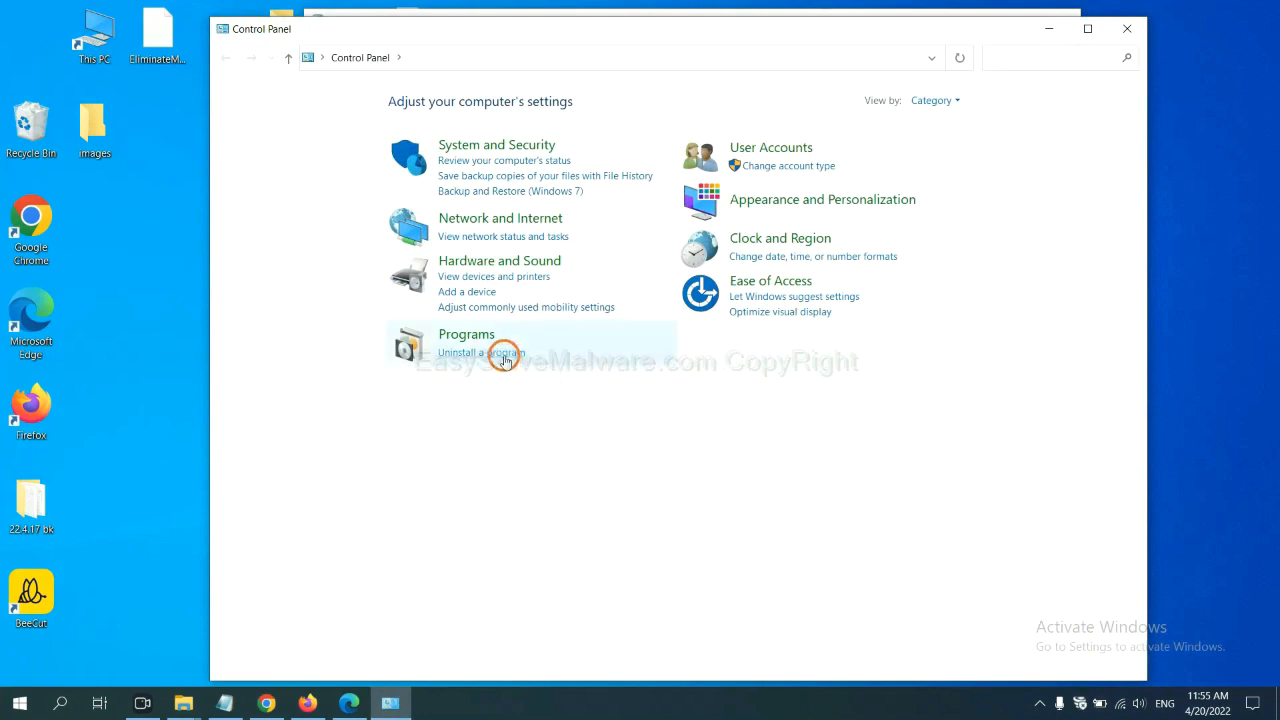
Show Programs and Features and select the suspicious installed program
{"action": "left_click", "coordinate": [481, 352]}
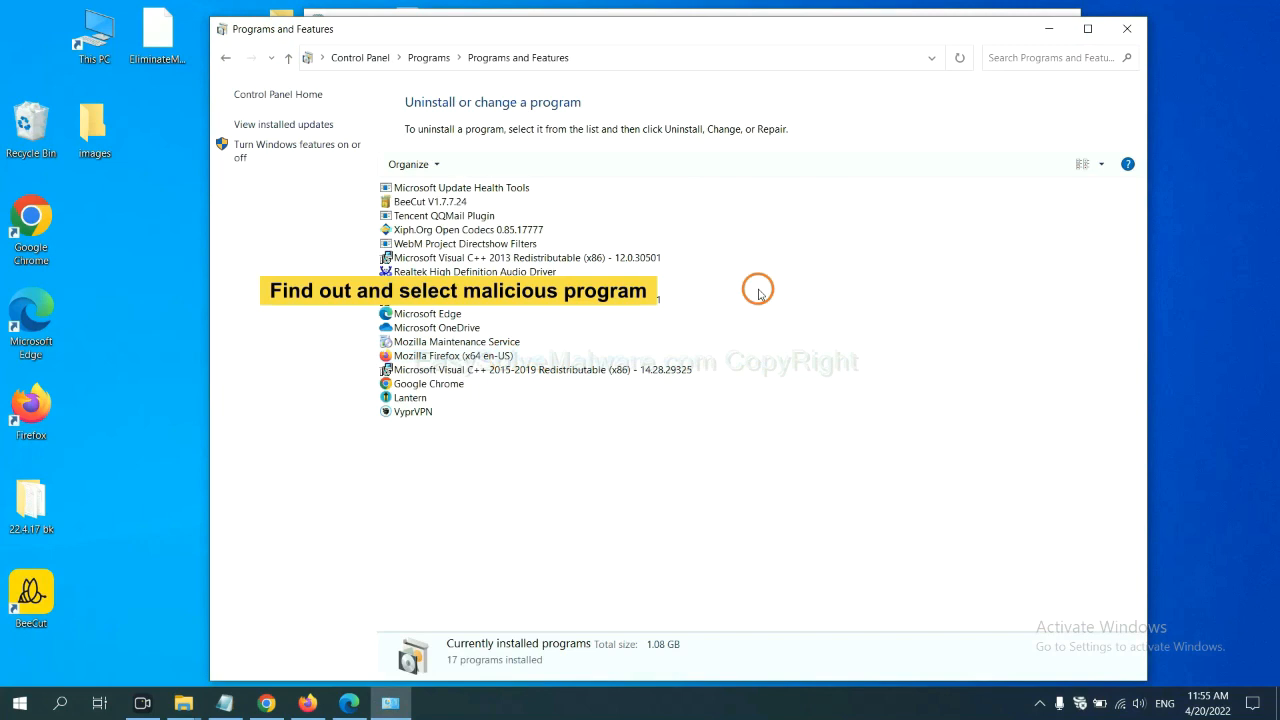
{"action": "mouse_move", "coordinate": [769, 277]}
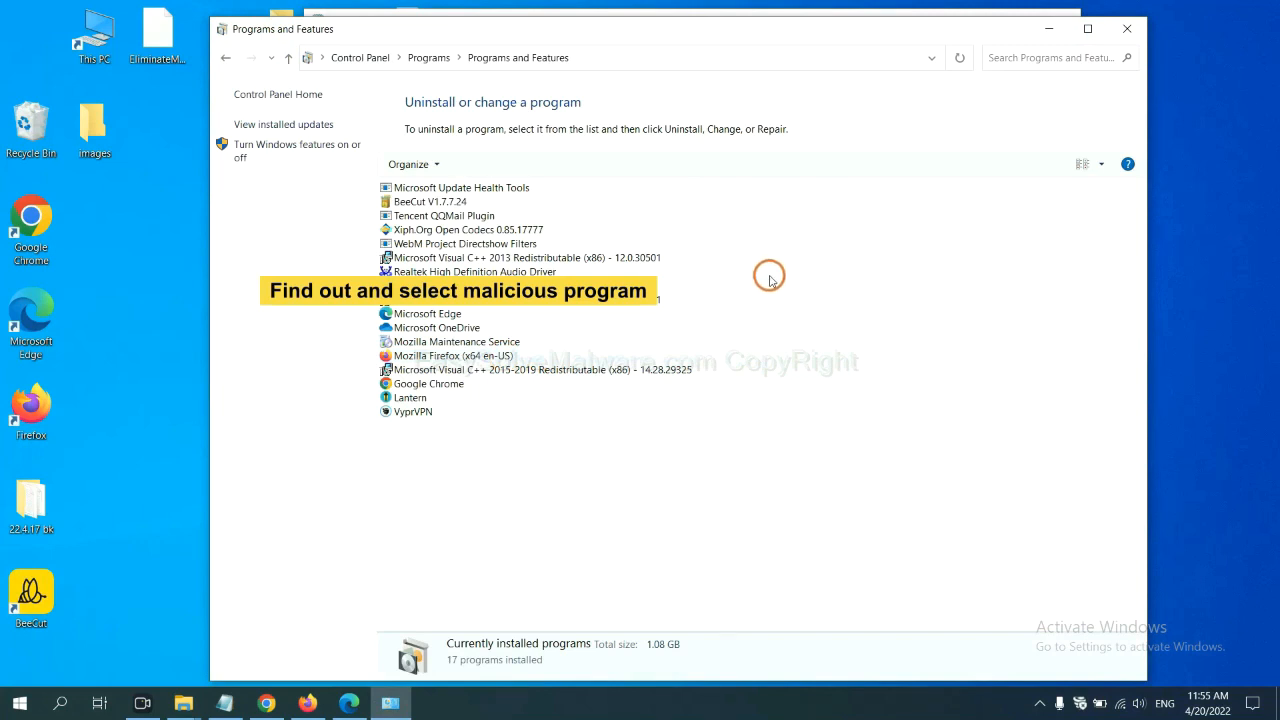
{"action": "mouse_move", "coordinate": [772, 275]}
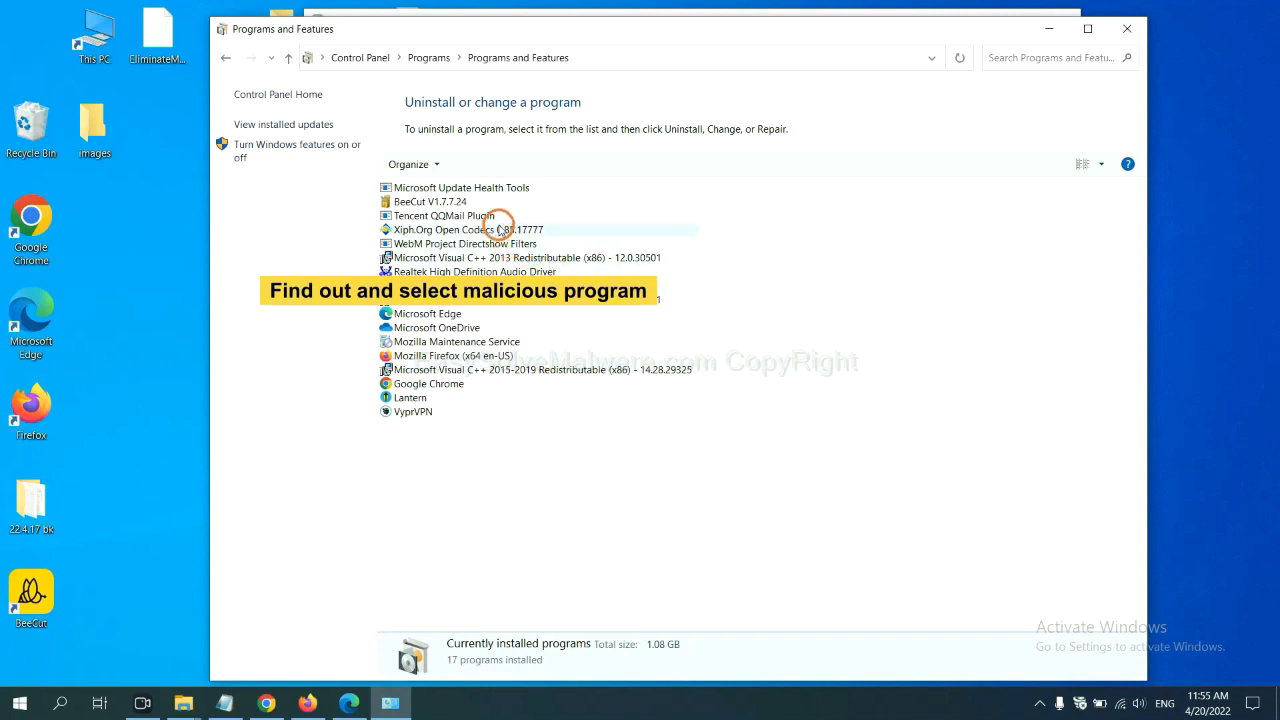
{"action": "left_click", "coordinate": [467, 229]}
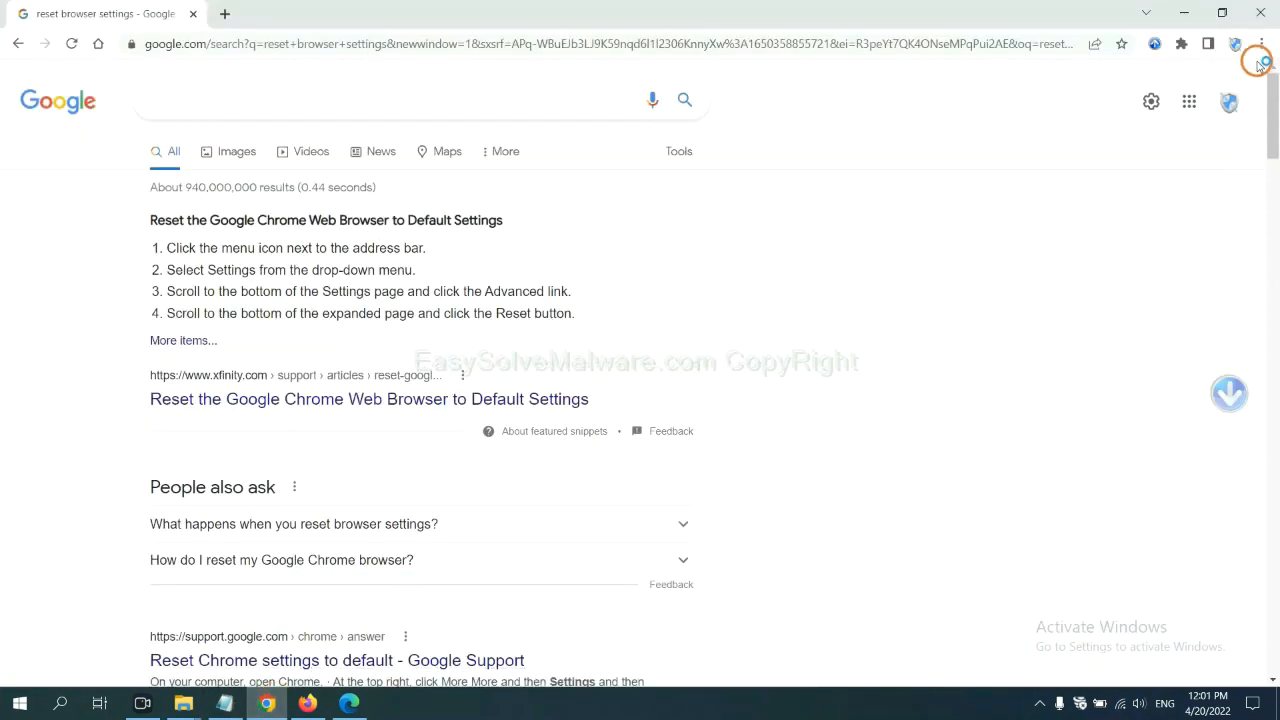
Reach Chrome's Extensions page via the main menu's More tools
{"action": "left_click", "coordinate": [1261, 44]}
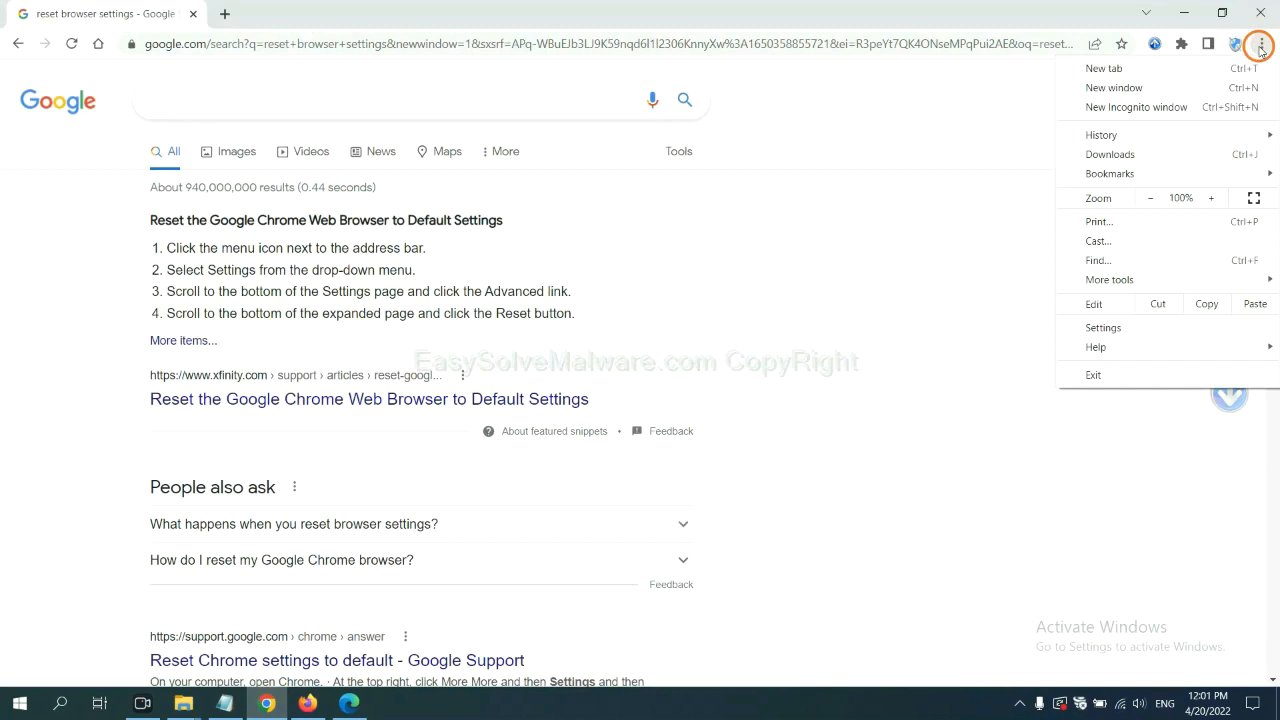
{"action": "left_click", "coordinate": [1110, 279]}
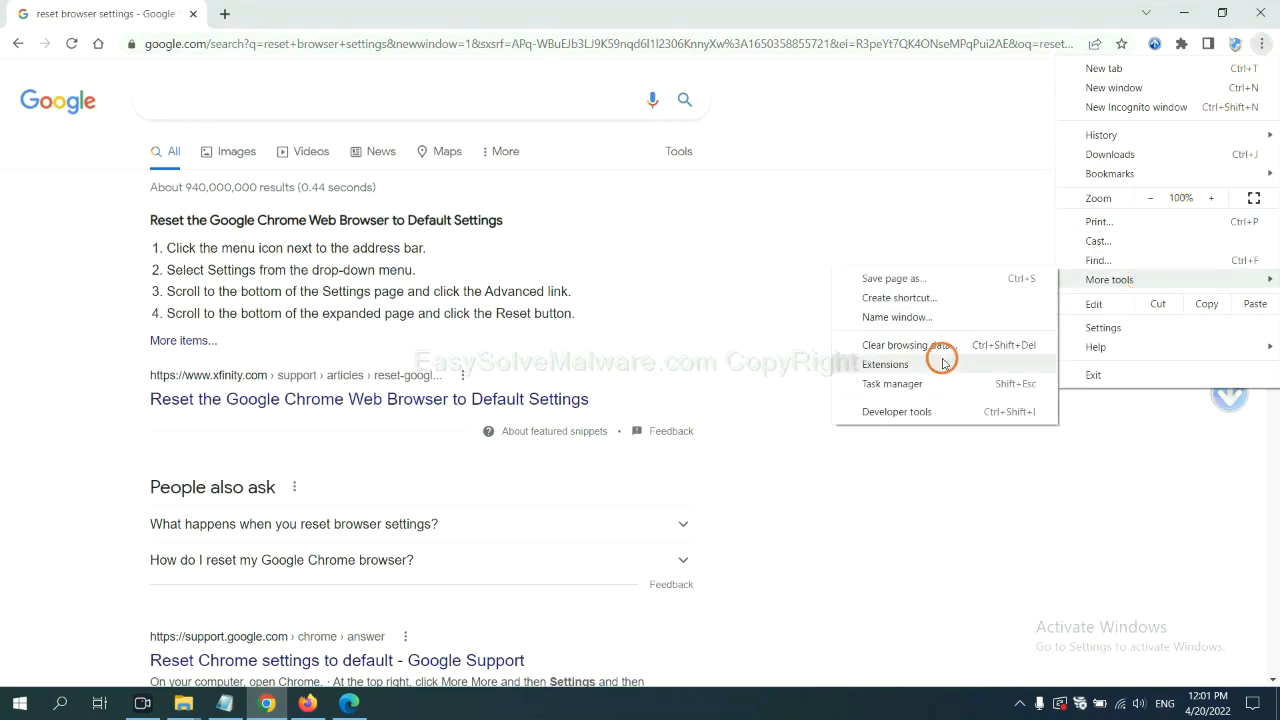
{"action": "left_click", "coordinate": [884, 363]}
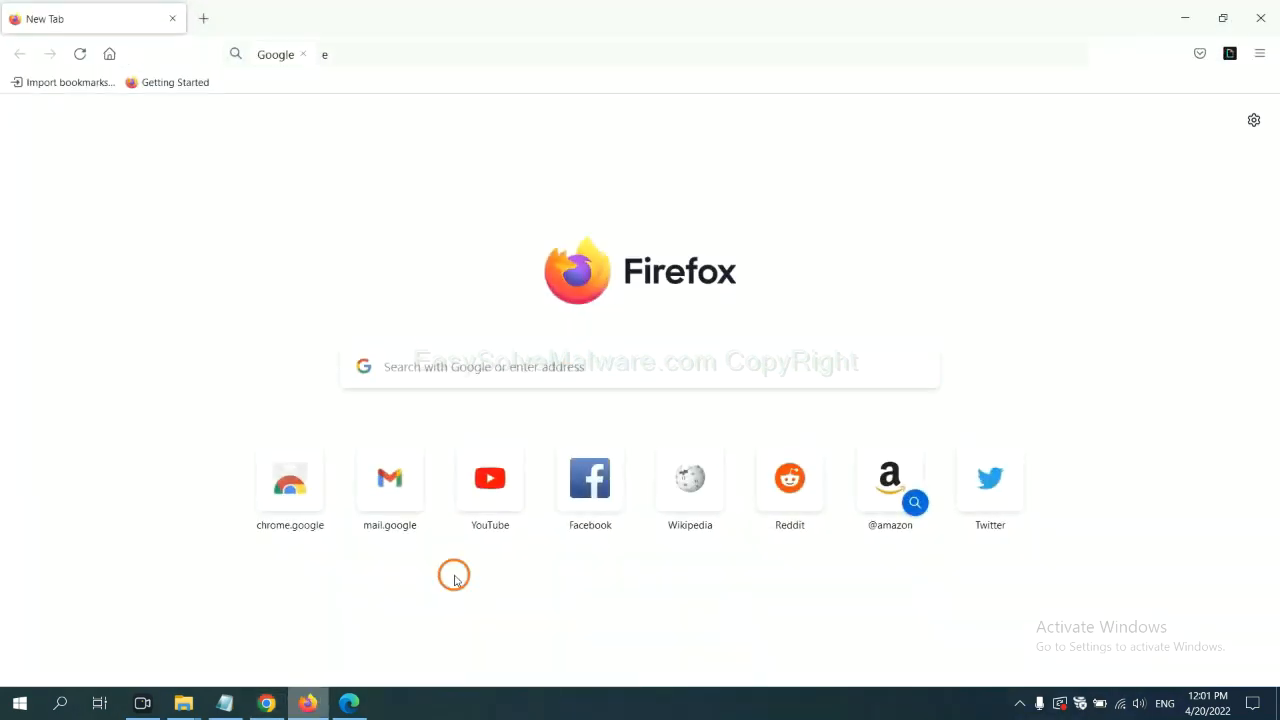
Show Firefox's Add-ons Manager listing GIPHY for Firefox among extensions
{"action": "left_click", "coordinate": [1261, 54]}
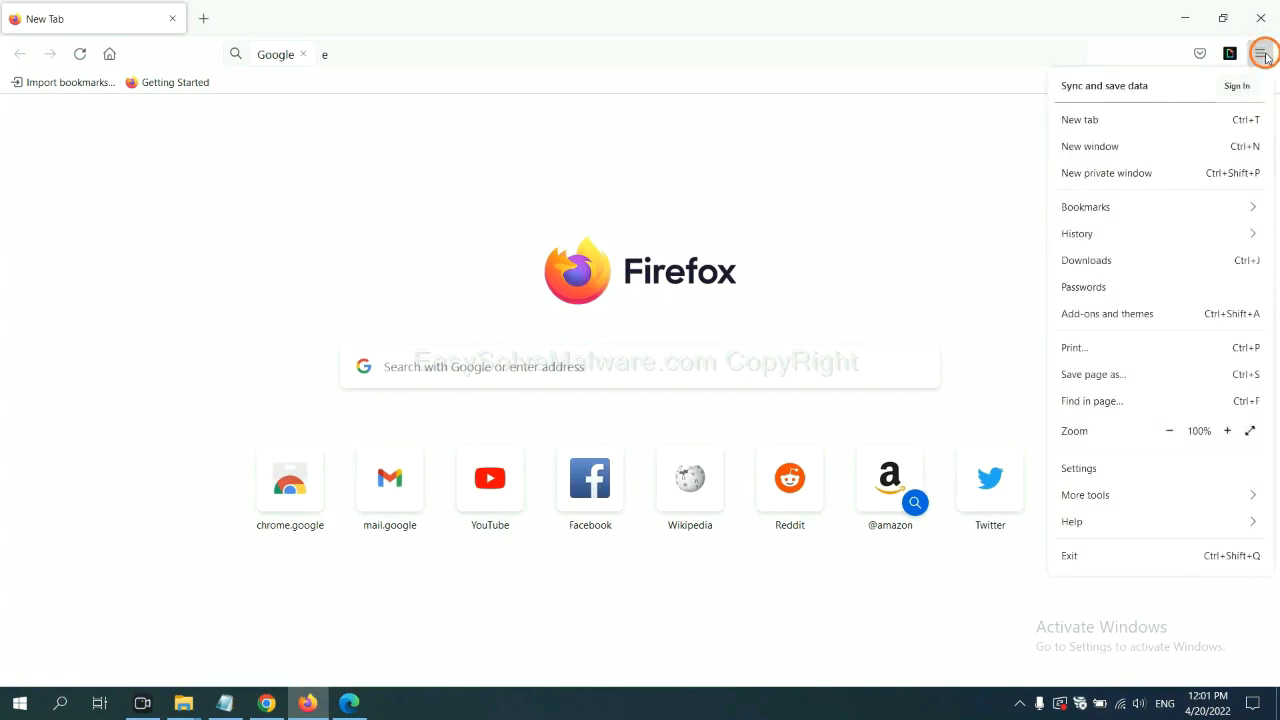
{"action": "mouse_move", "coordinate": [1155, 207]}
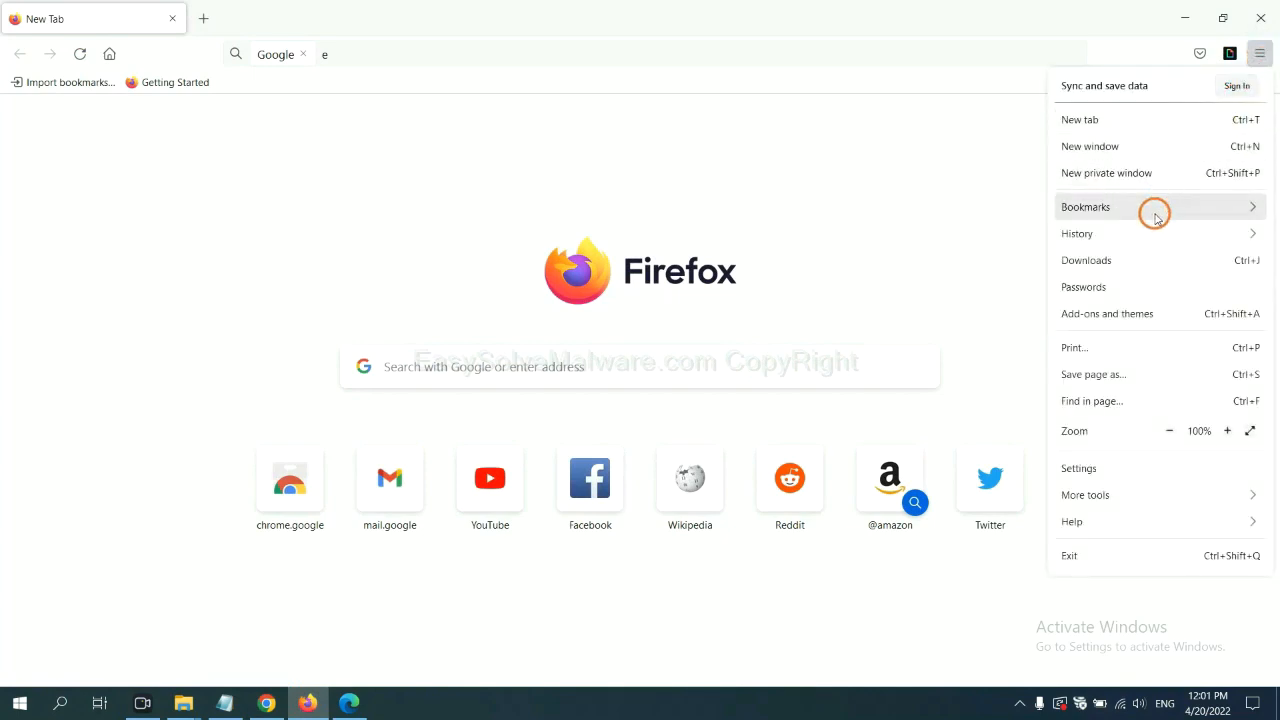
{"action": "mouse_move", "coordinate": [1117, 313]}
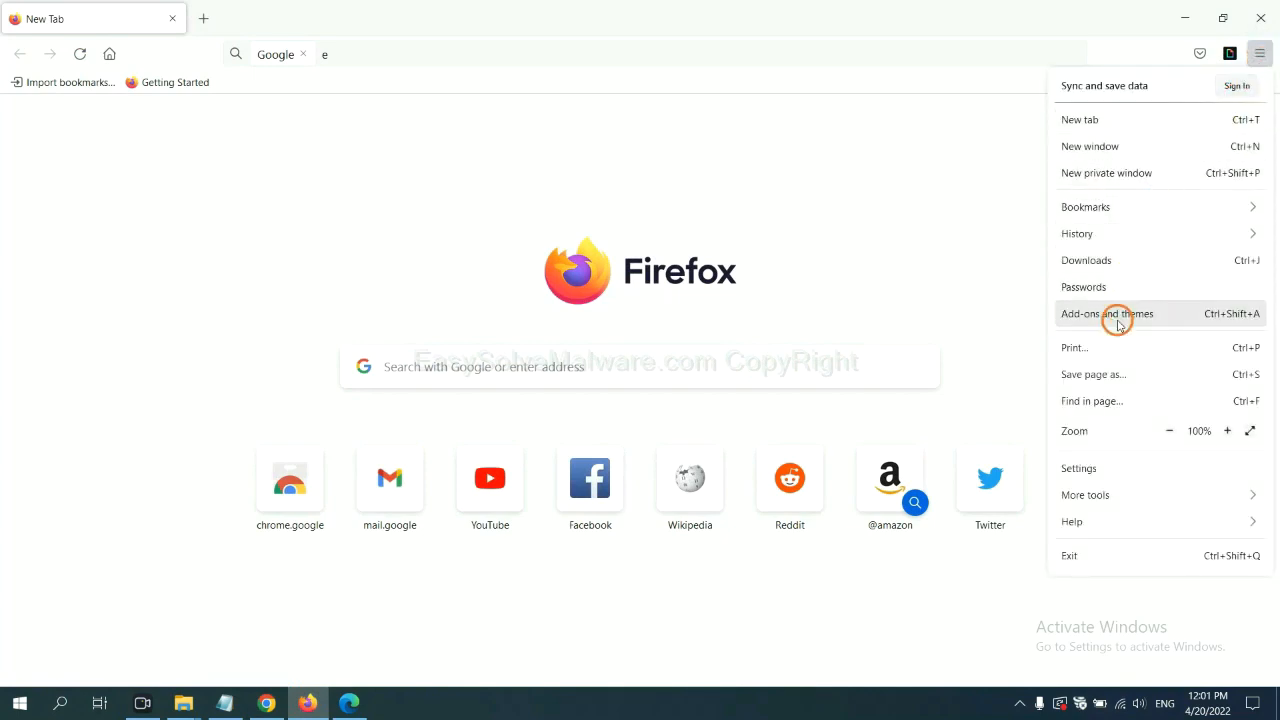
{"action": "left_click", "coordinate": [1107, 313]}
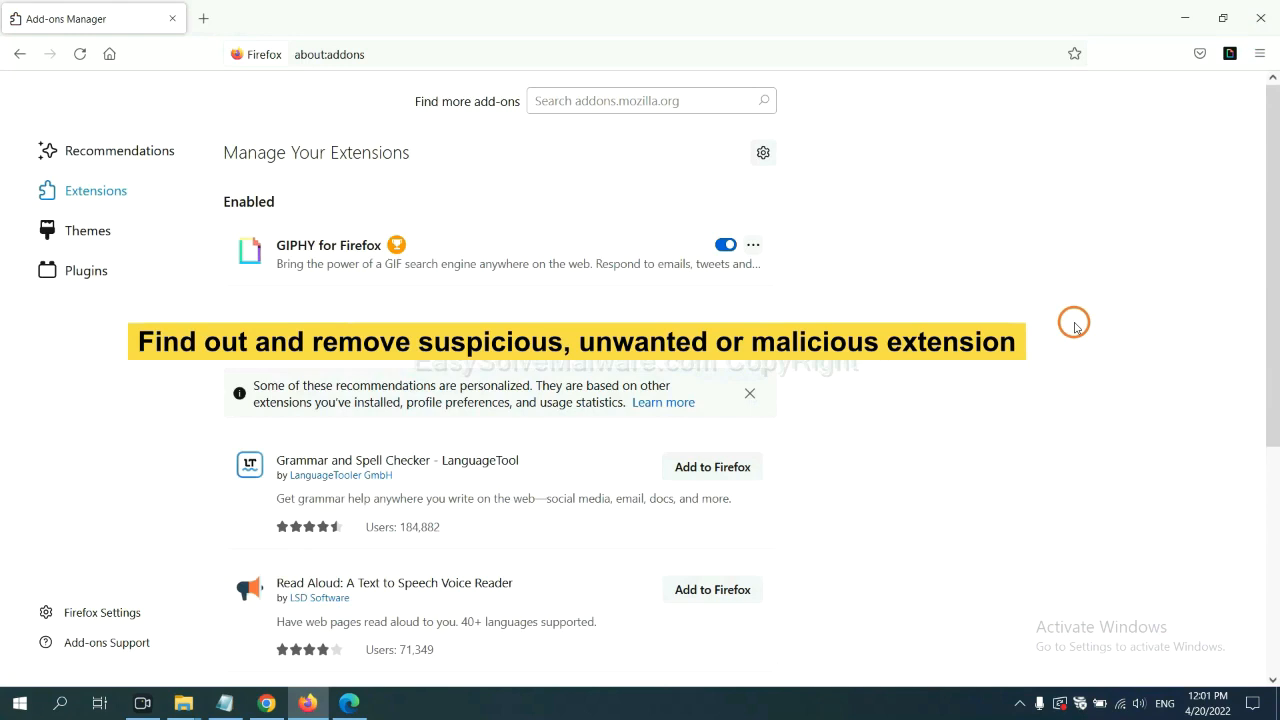
{"action": "left_click", "coordinate": [752, 244]}
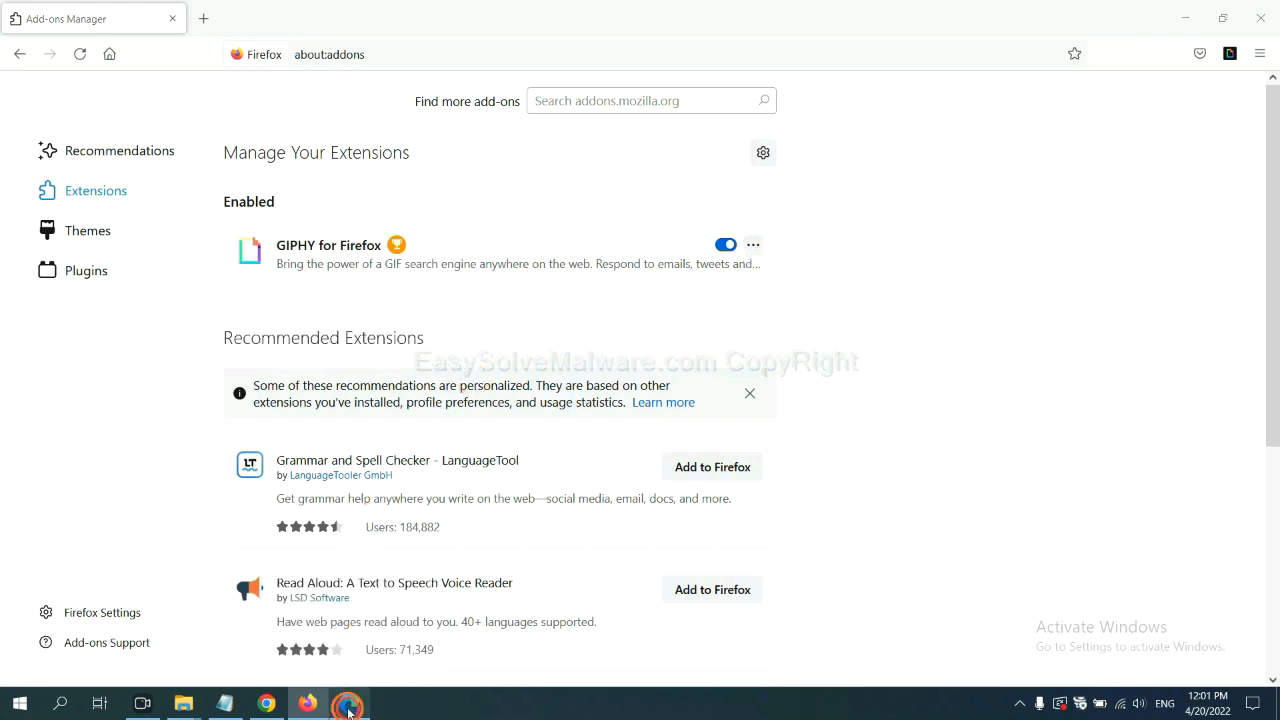
Switch to Microsoft Edge and show its Manage extensions page listing ArcVpn
{"action": "left_click", "coordinate": [349, 703]}
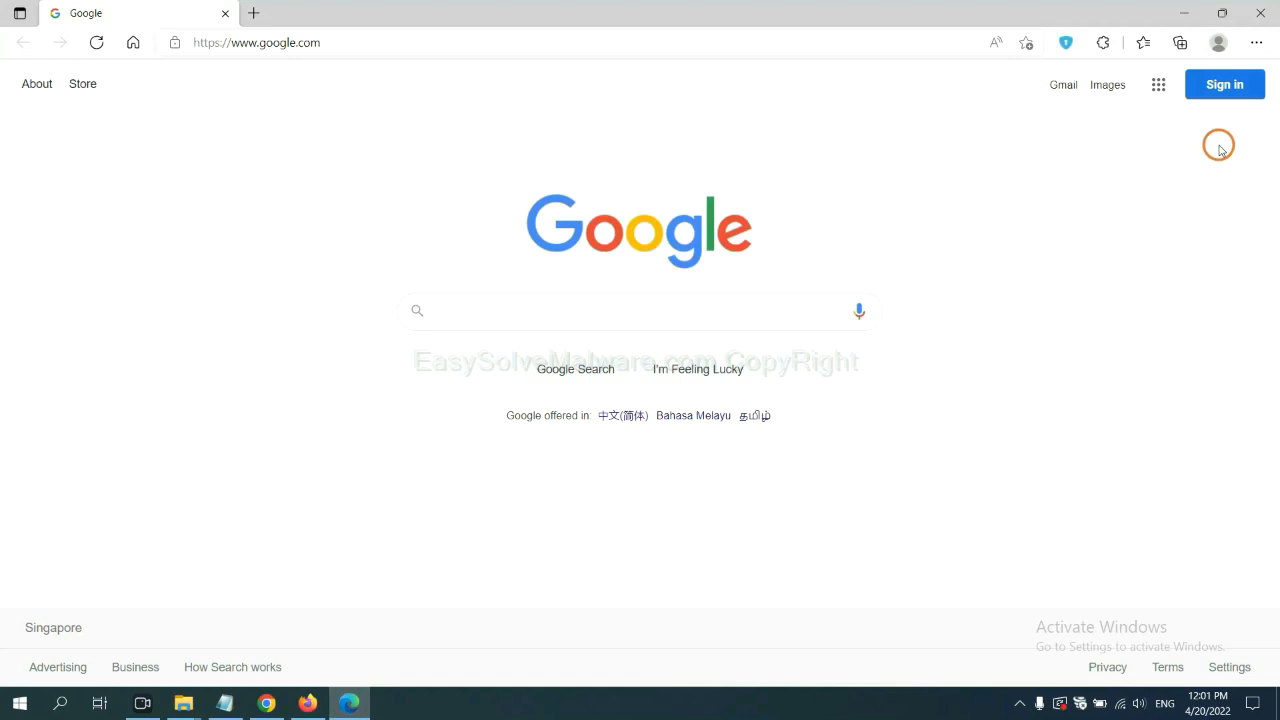
{"action": "left_click", "coordinate": [1256, 43]}
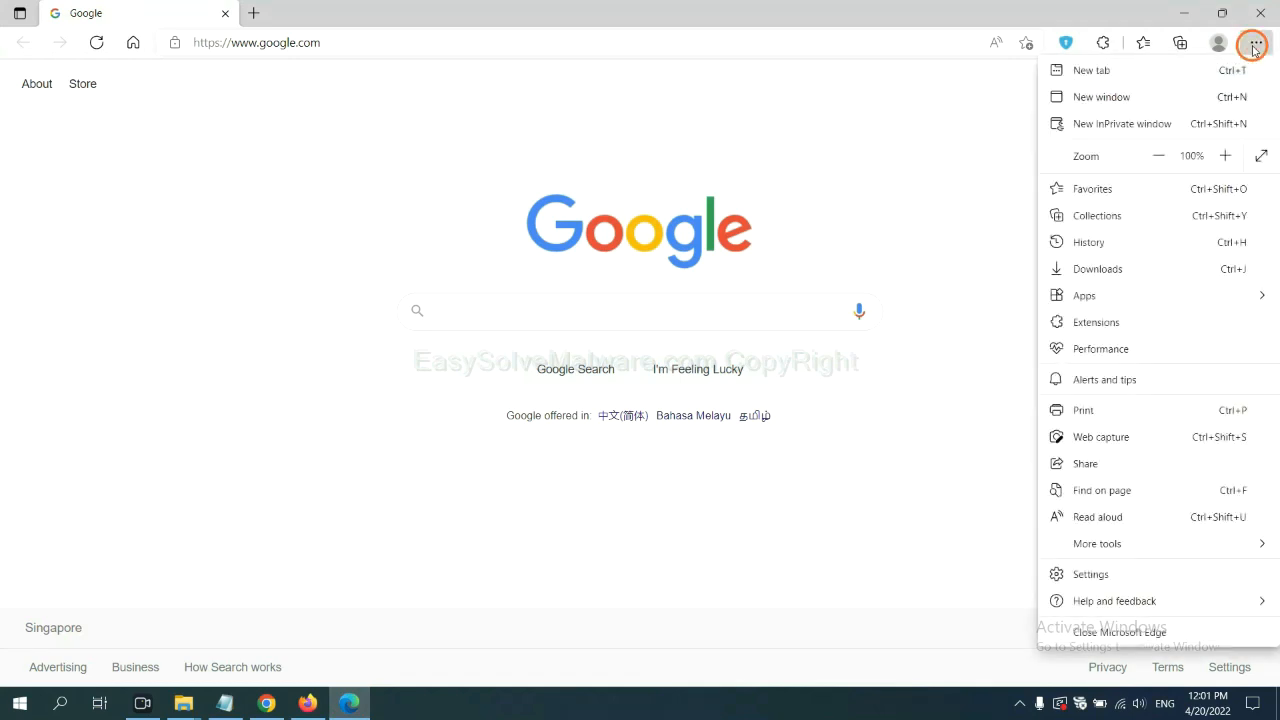
{"action": "mouse_move", "coordinate": [1097, 321]}
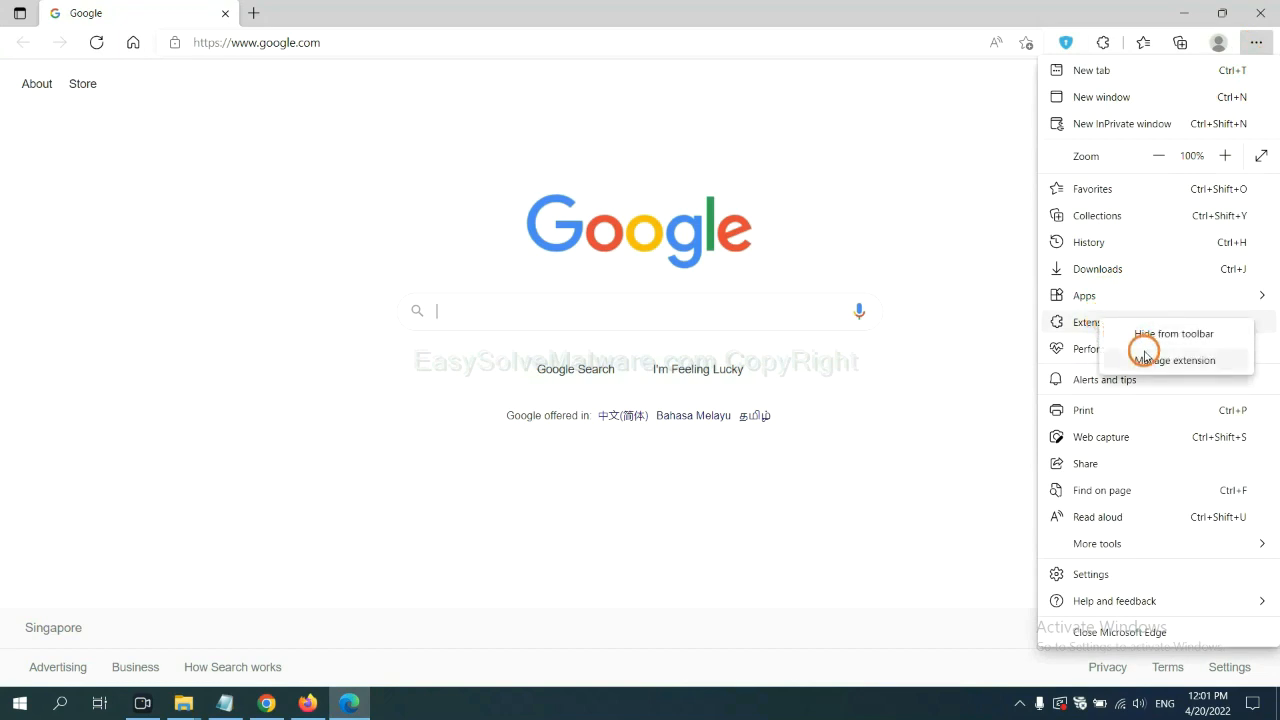
{"action": "mouse_move", "coordinate": [1148, 358]}
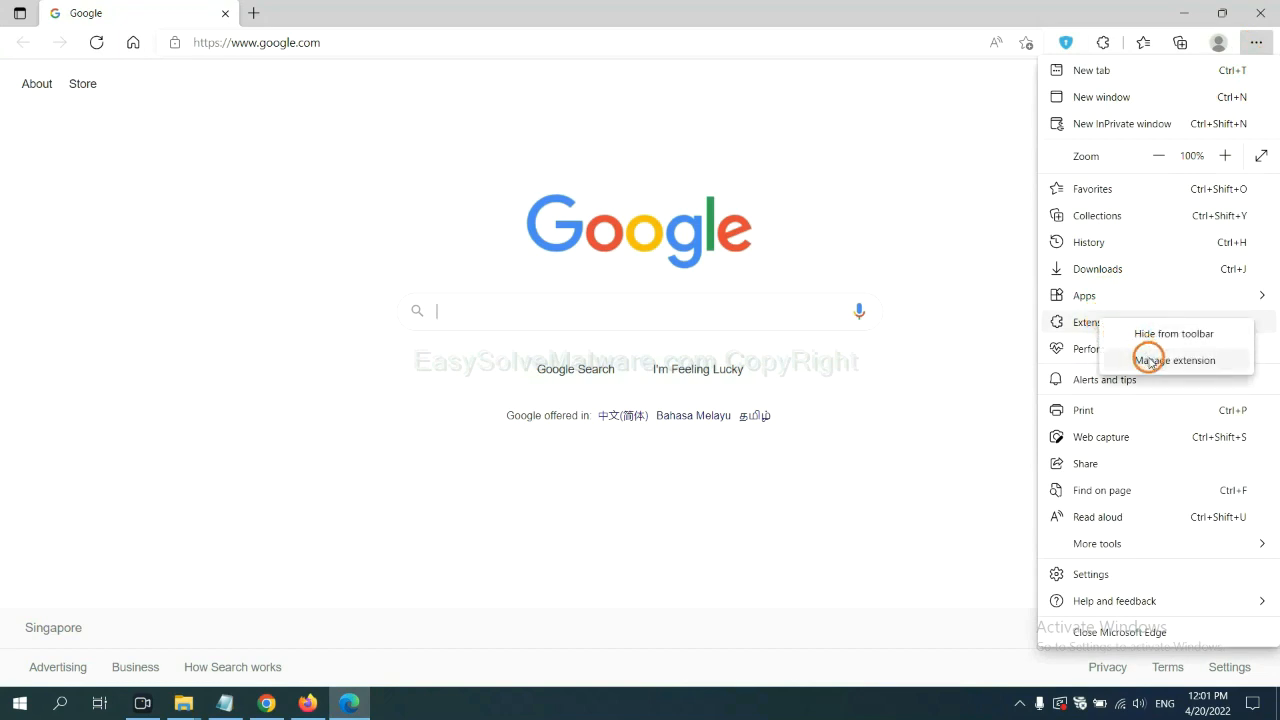
{"action": "left_click", "coordinate": [1174, 360]}
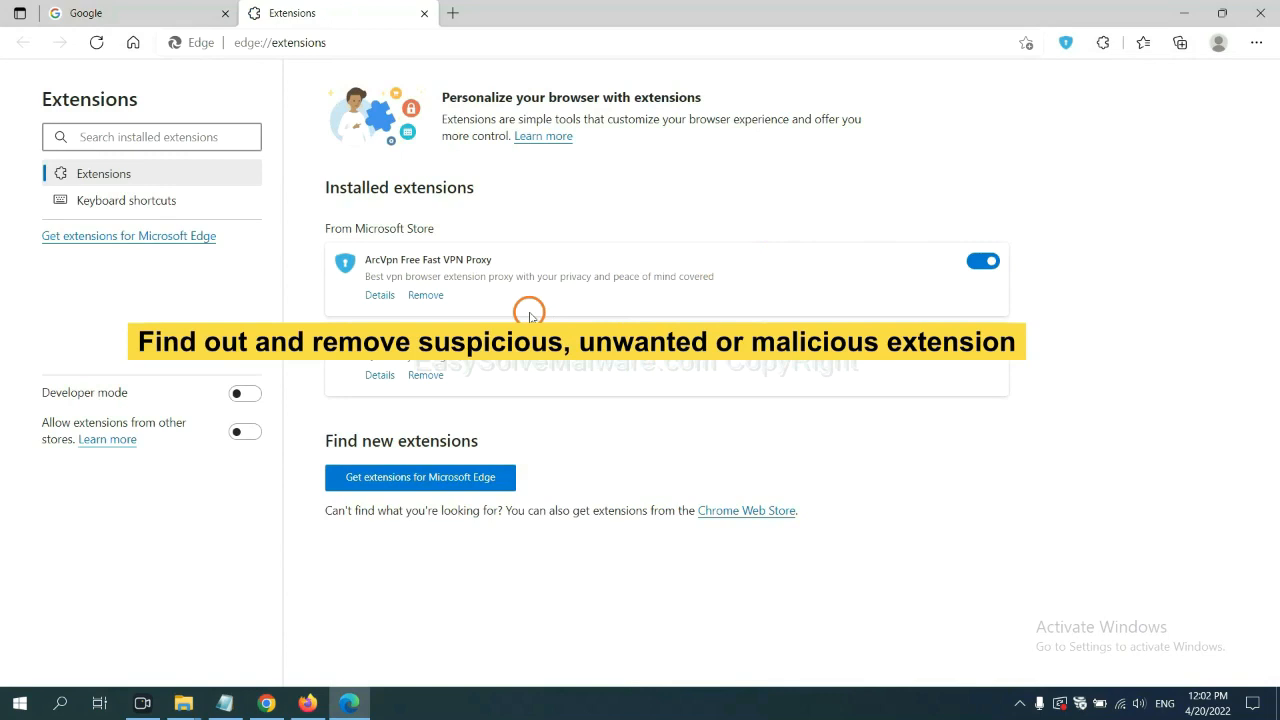
Remove the ArcVpn Free Fast VPN Proxy extension from Edge
{"action": "left_click", "coordinate": [150, 136]}
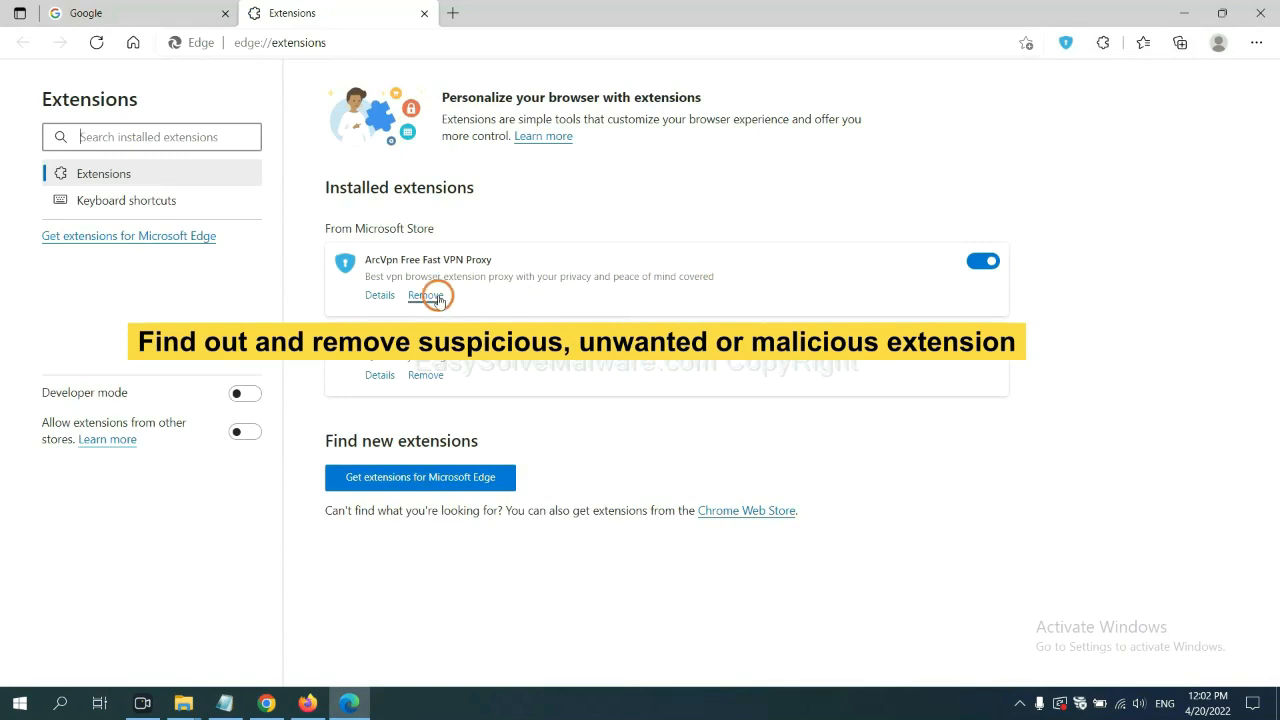
{"action": "left_click", "coordinate": [425, 295]}
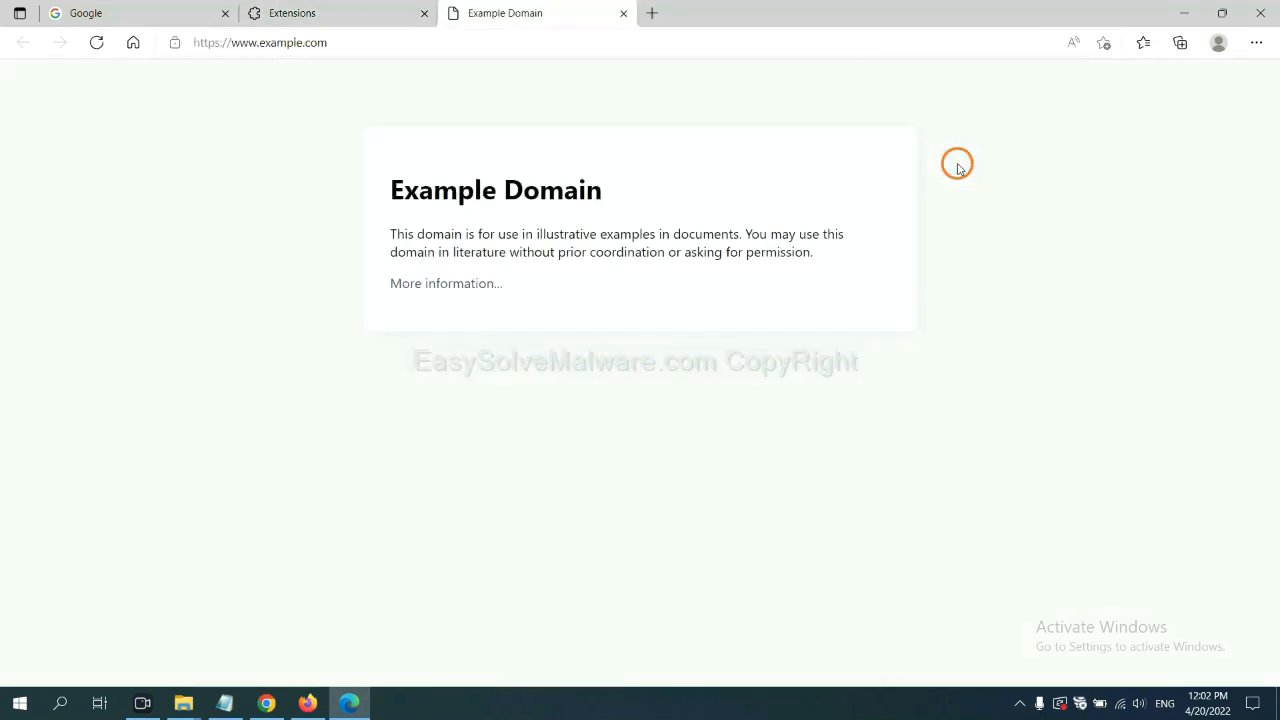
{"action": "mouse_move", "coordinate": [1116, 495]}
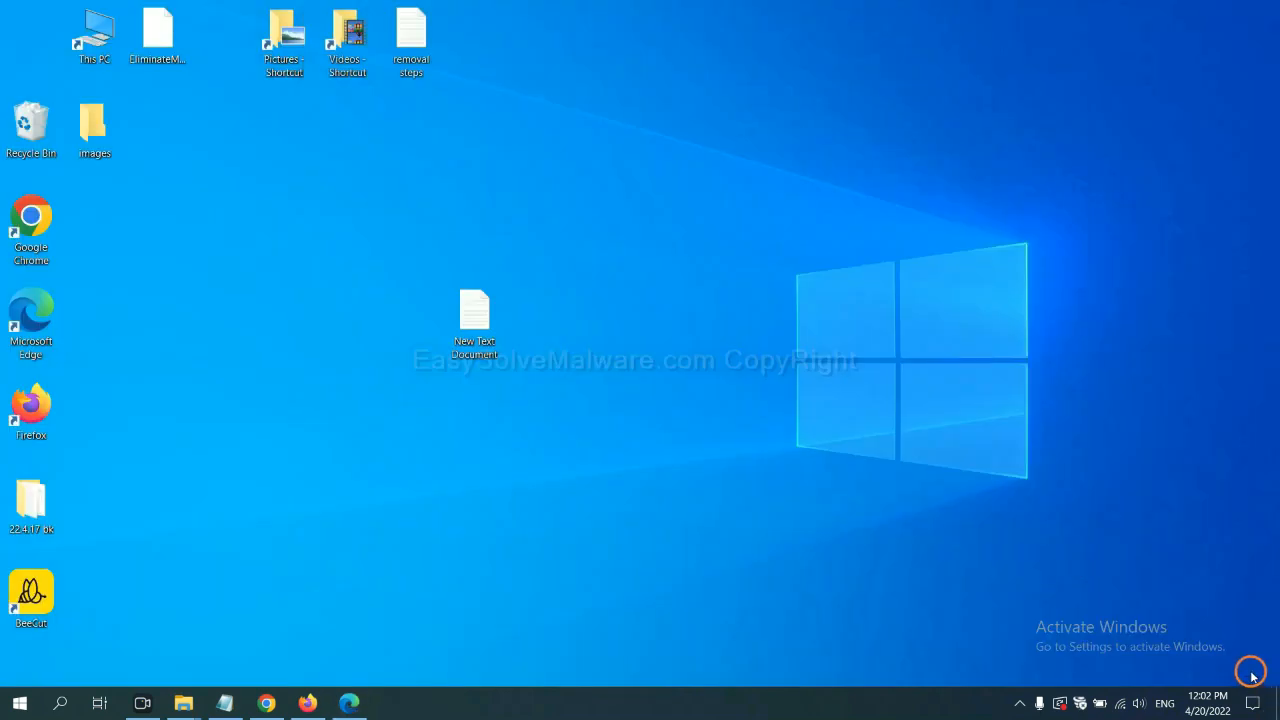
Reopen the New Text Document notes and highlight the Windows key + R instruction line
{"action": "double_click", "coordinate": [474, 315]}
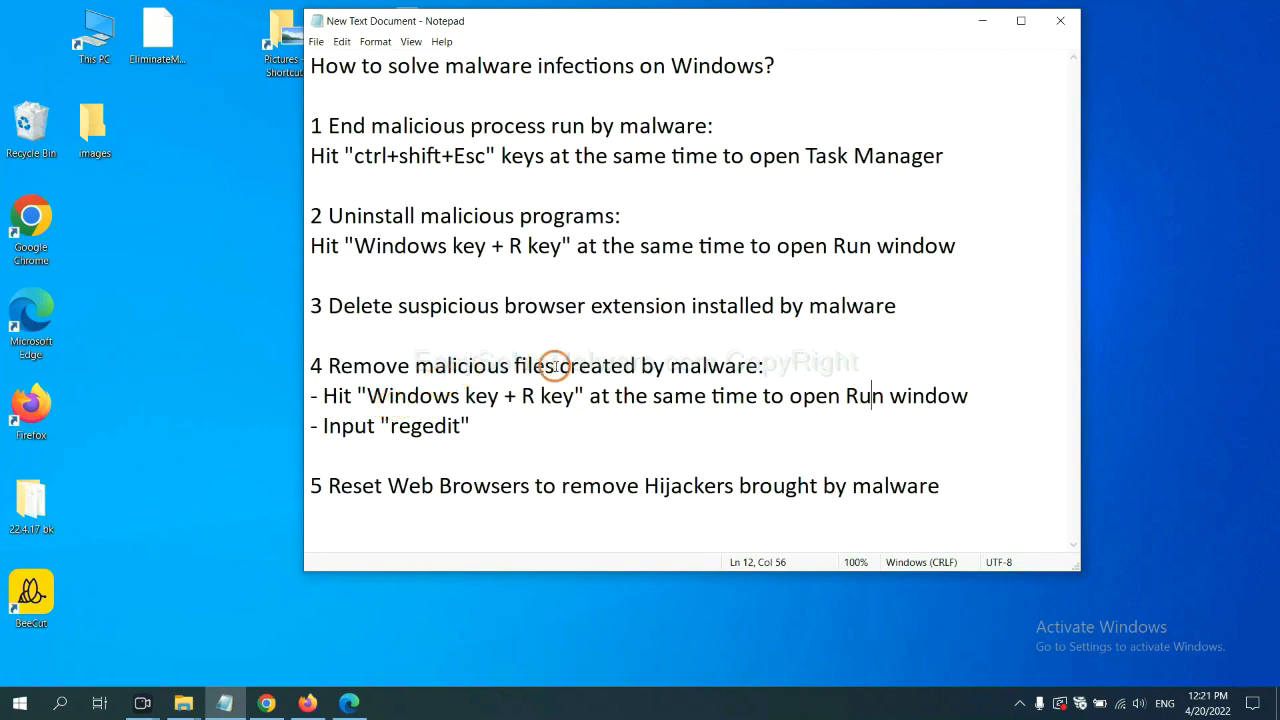
{"action": "mouse_move", "coordinate": [330, 393]}
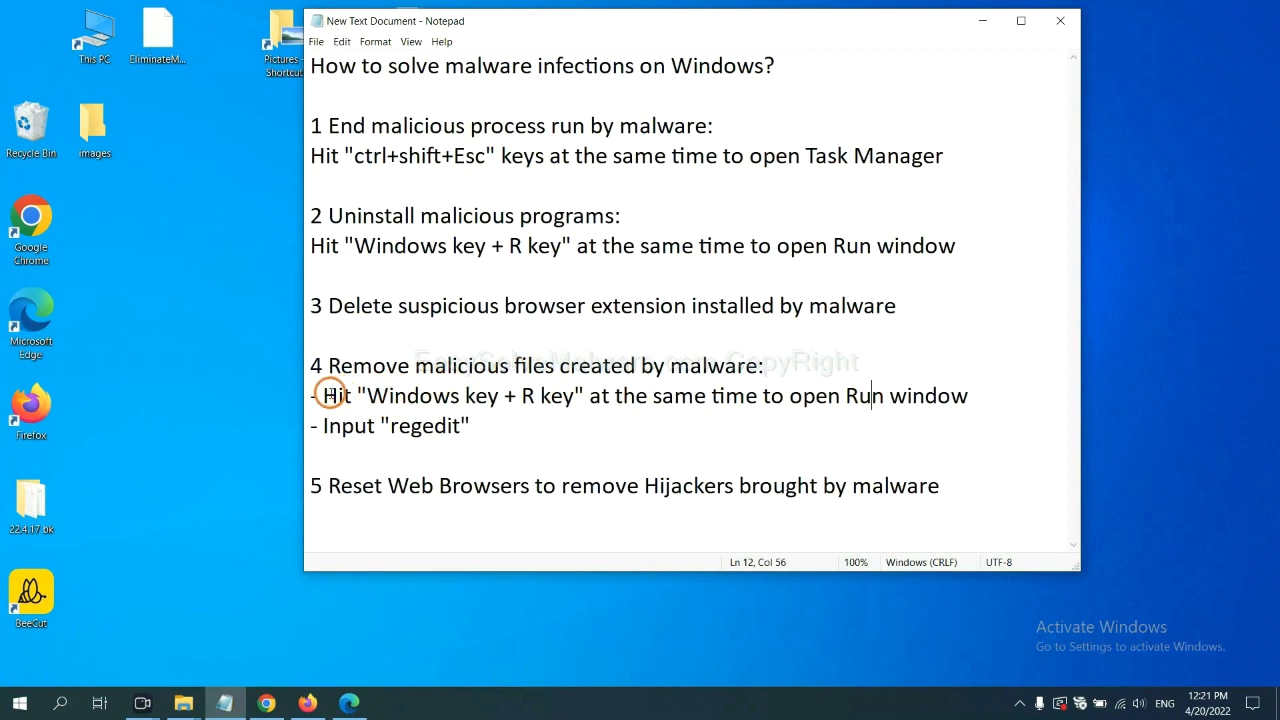
{"action": "left_click_drag", "start_coordinate": [322, 395], "coordinate": [577, 395]}
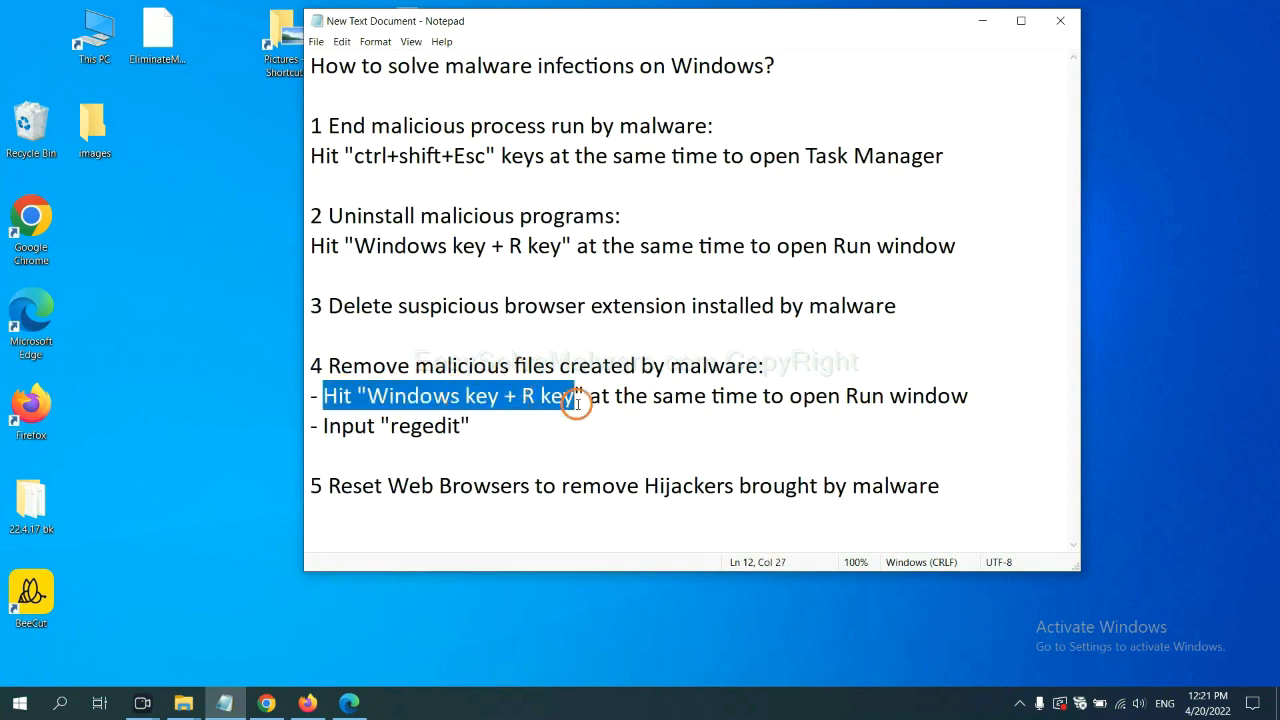
{"action": "left_click", "coordinate": [744, 395]}
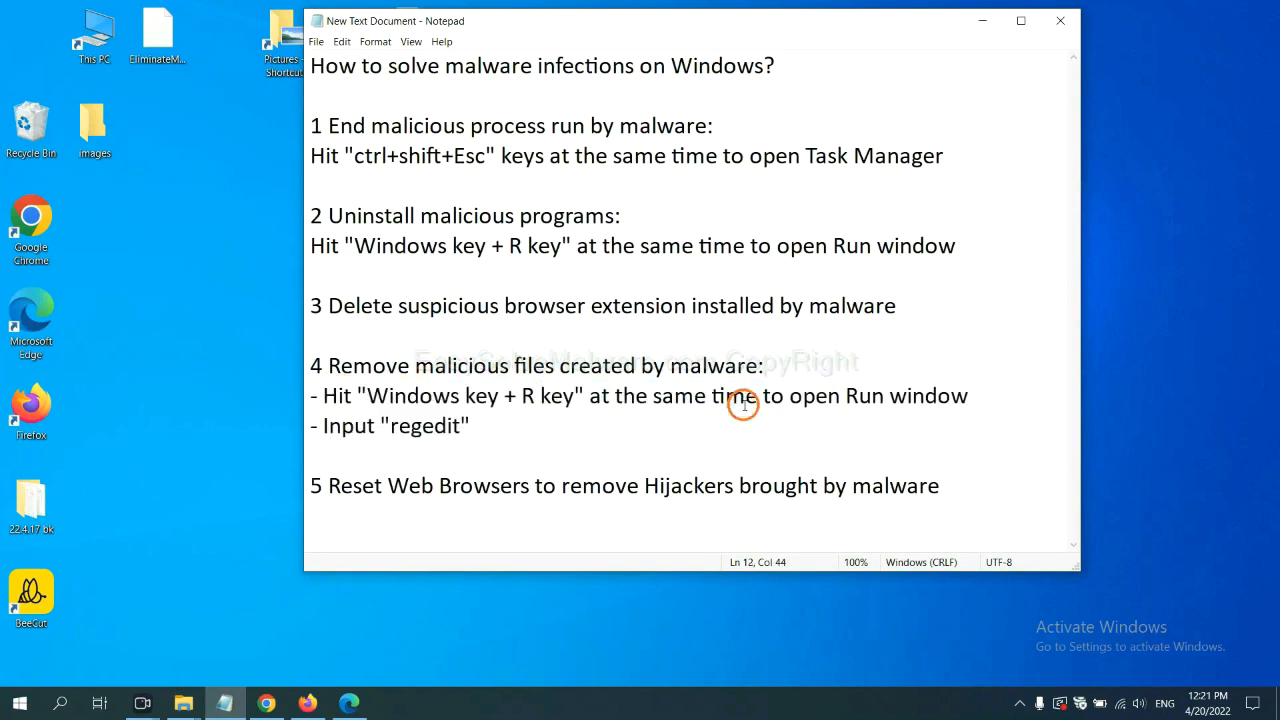
Run regedit from the Win+R Run box to launch Registry Editor
{"action": "key", "text": "Win+r"}
{"action": "type", "text": "regedit"}
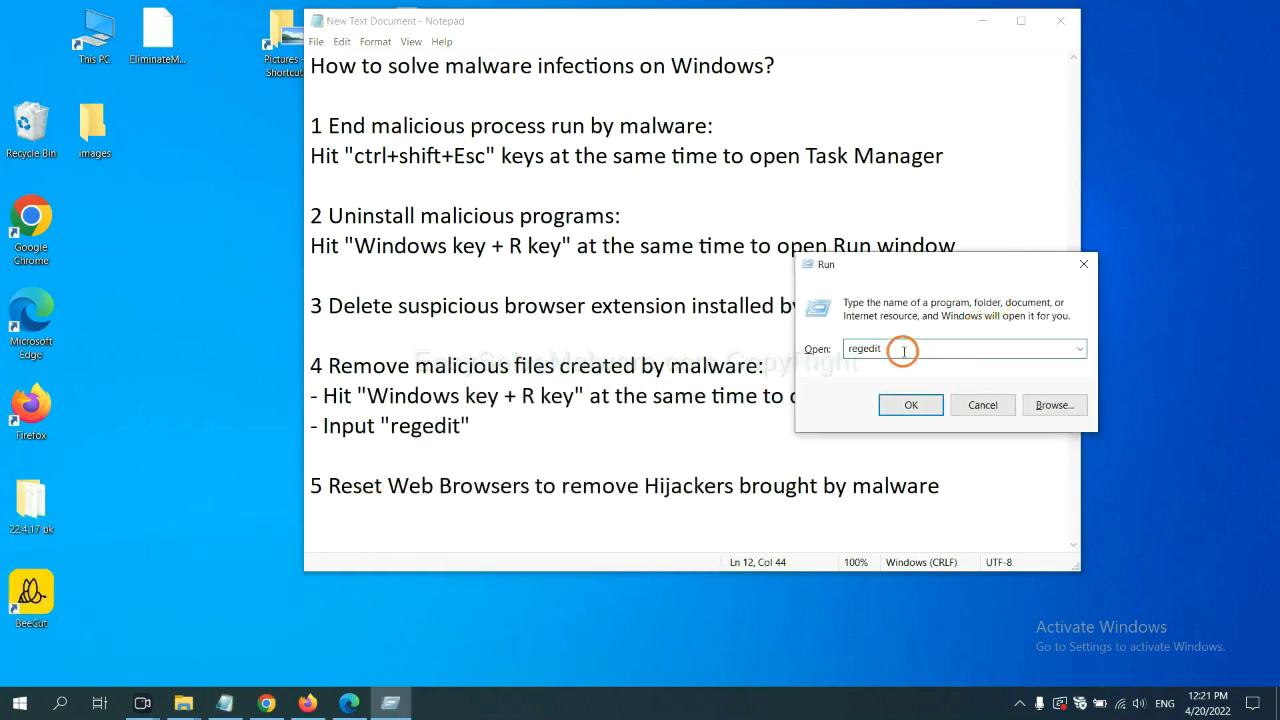
{"action": "mouse_move", "coordinate": [910, 405]}
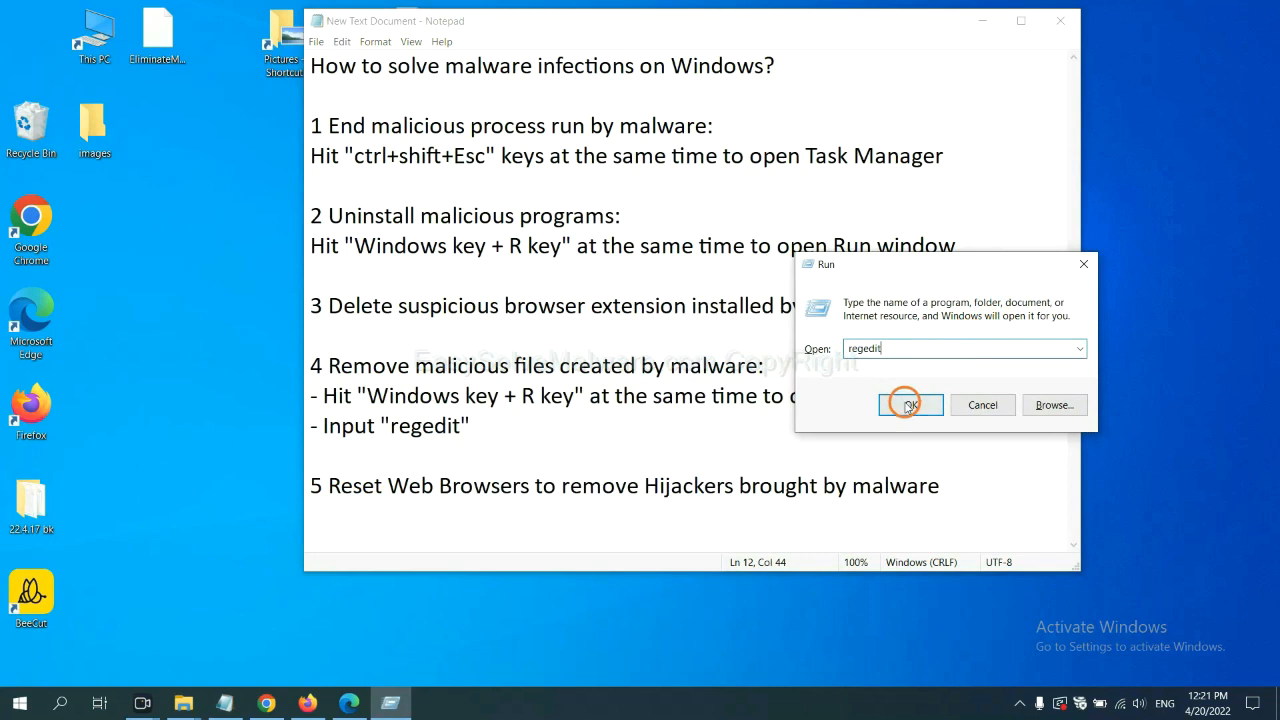
{"action": "left_click", "coordinate": [908, 405]}
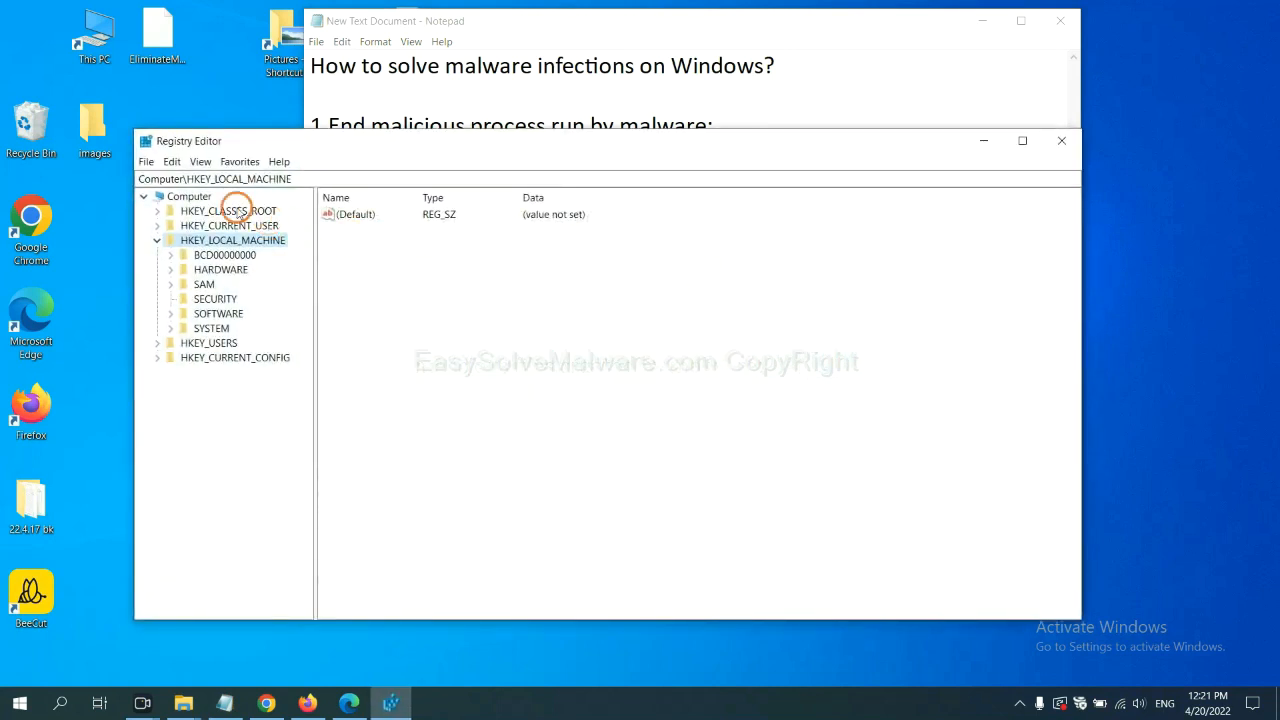
{"action": "mouse_move", "coordinate": [171, 161]}
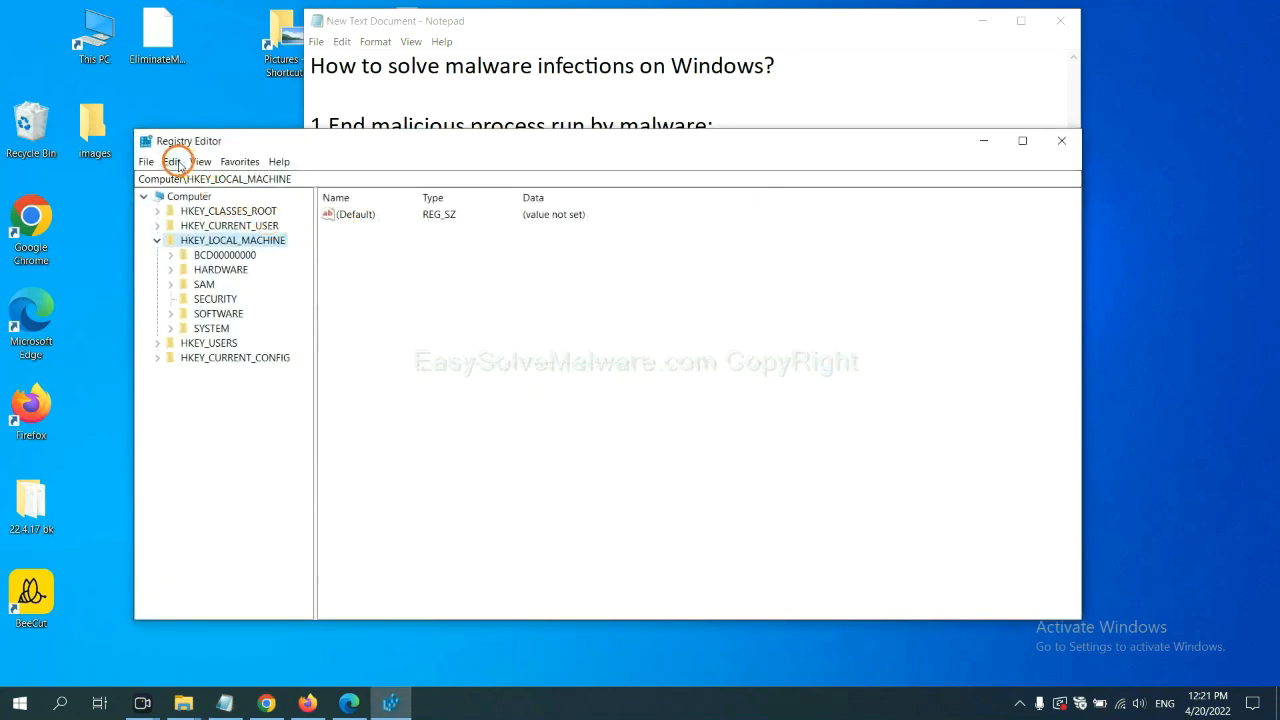
Use Edit > Find to search the registry for 'Input the name of malware' across keys, values and data
{"action": "left_click", "coordinate": [171, 161]}
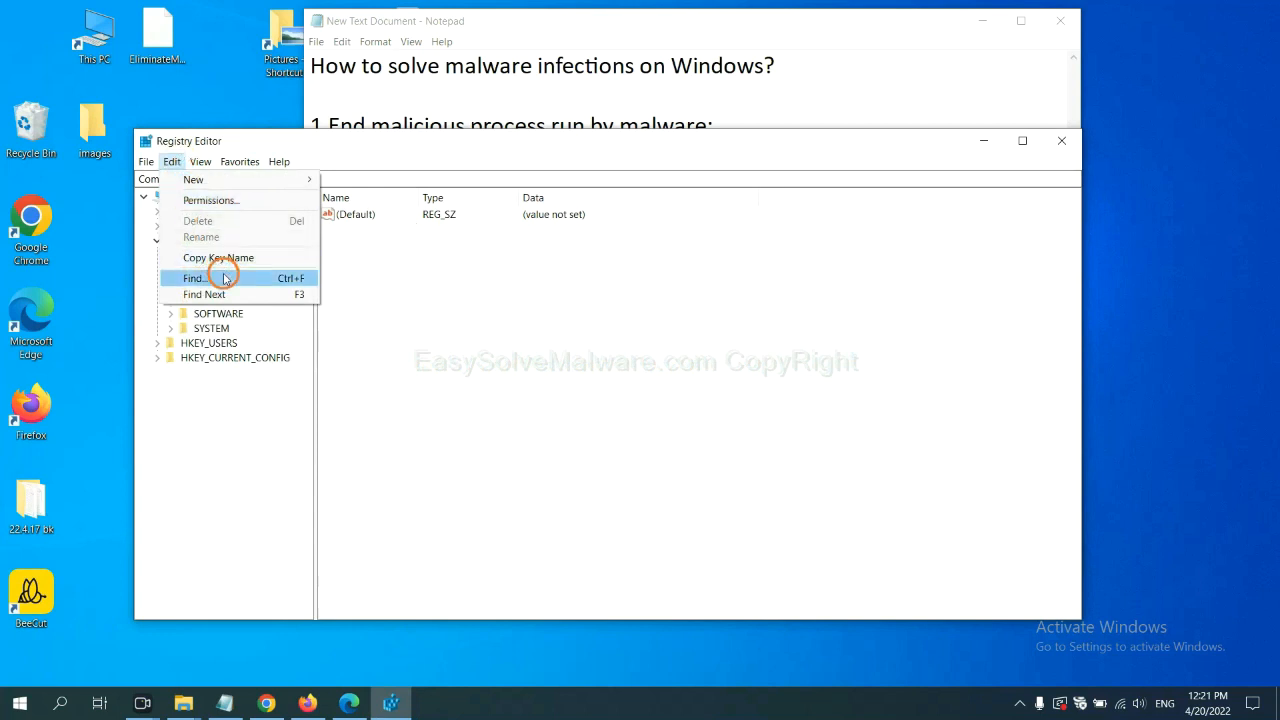
{"action": "left_click", "coordinate": [193, 278]}
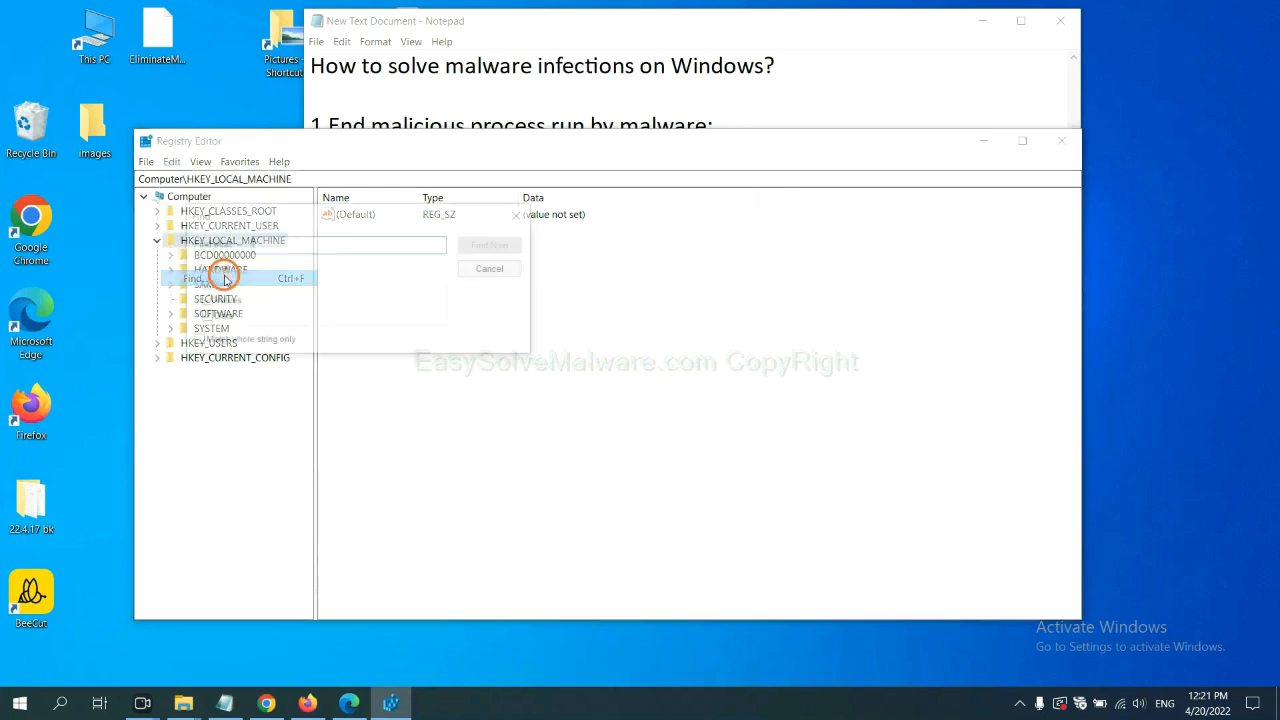
{"action": "left_click", "coordinate": [196, 278]}
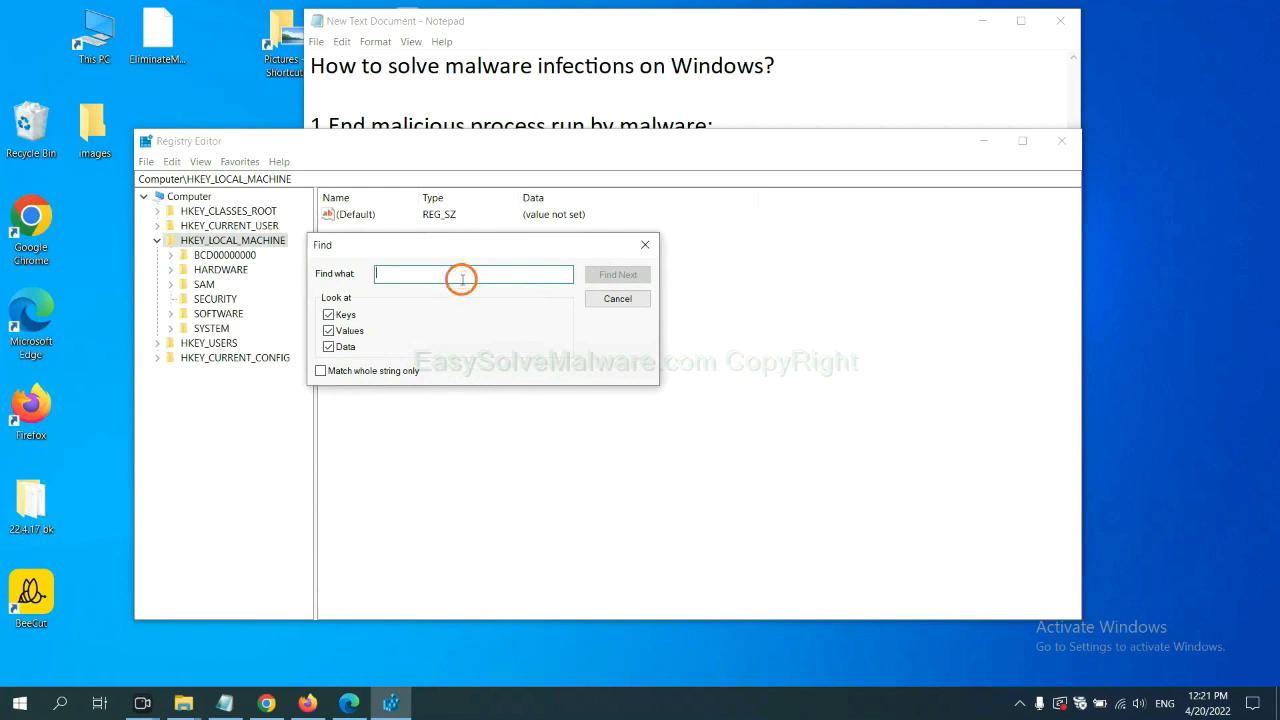
{"action": "type", "text": "Input the name of malware"}
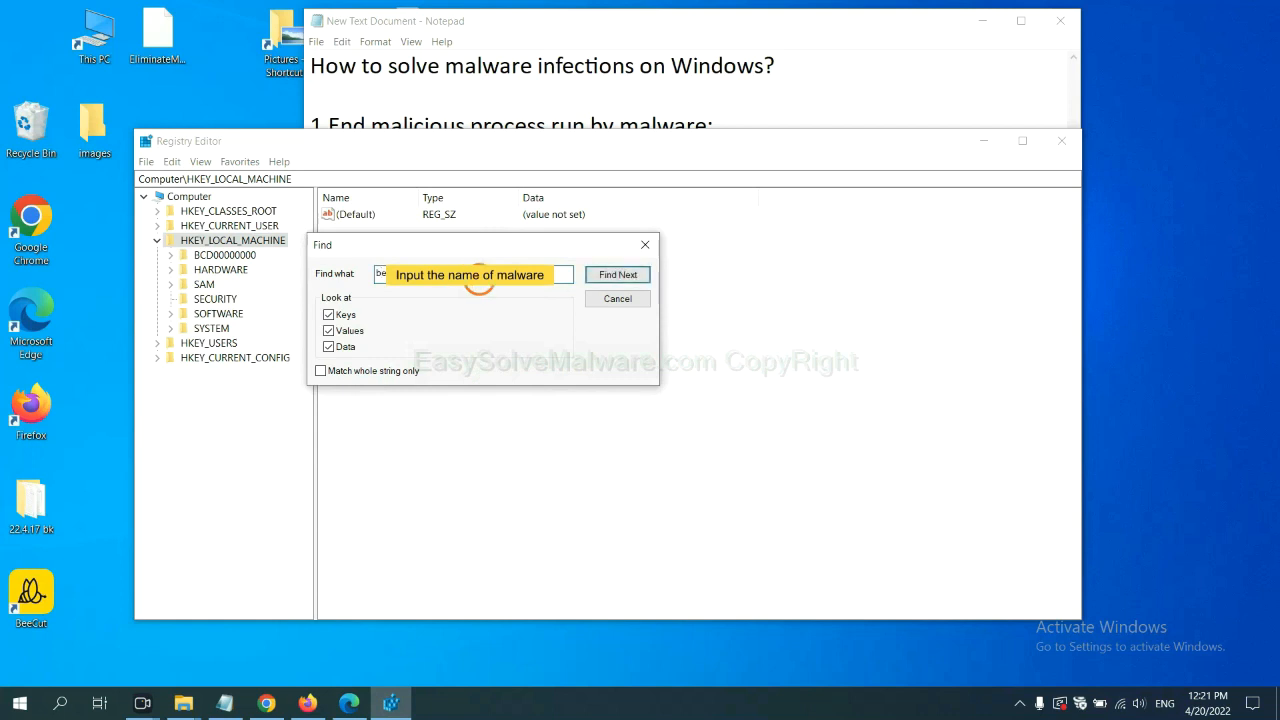
{"action": "left_click", "coordinate": [617, 274]}
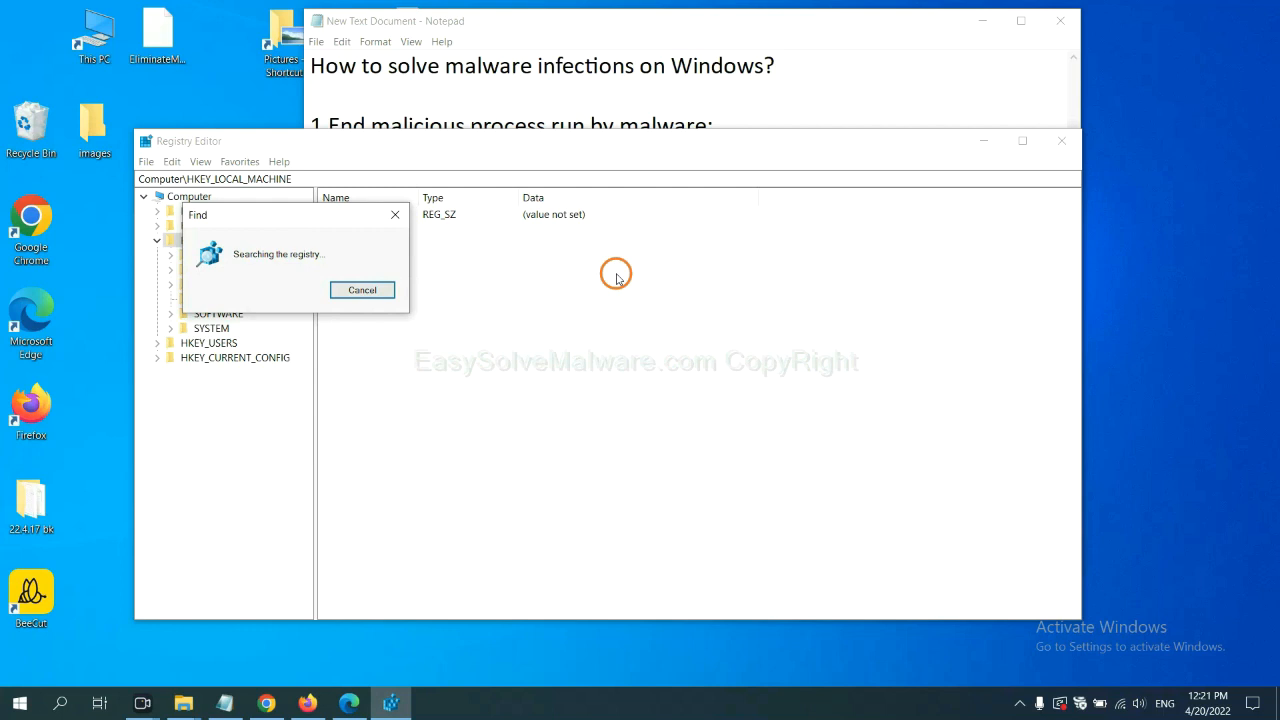
{"action": "mouse_move", "coordinate": [311, 204]}
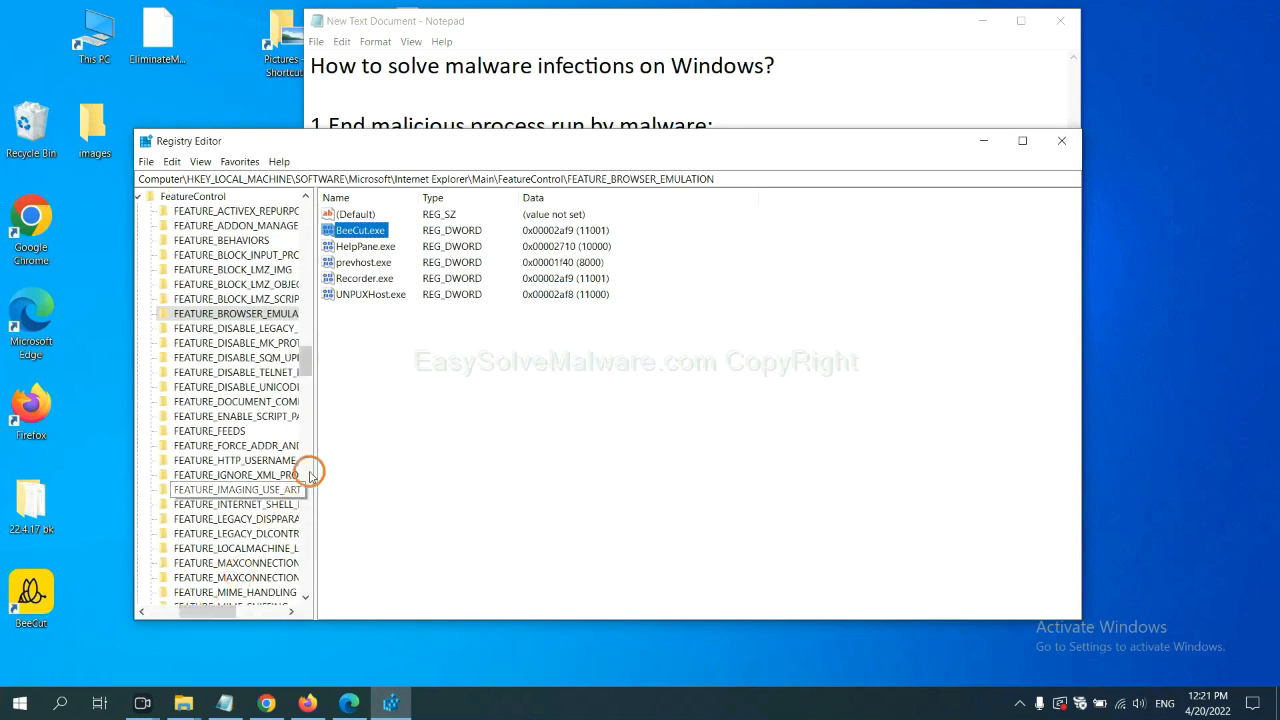
{"action": "mouse_move", "coordinate": [350, 407]}
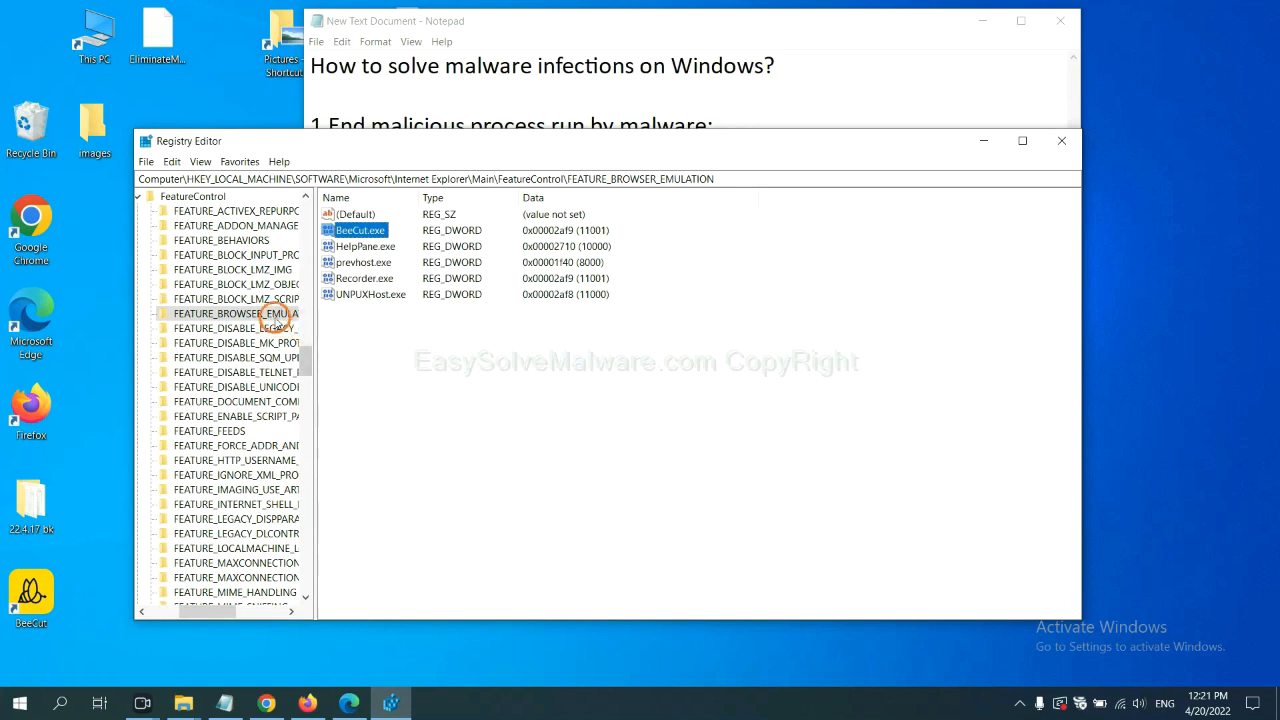
Bring up the context menu for the found BeeCut.exe value under FEATURE_BROWSER_EMULATION
{"action": "right_click", "coordinate": [255, 313]}
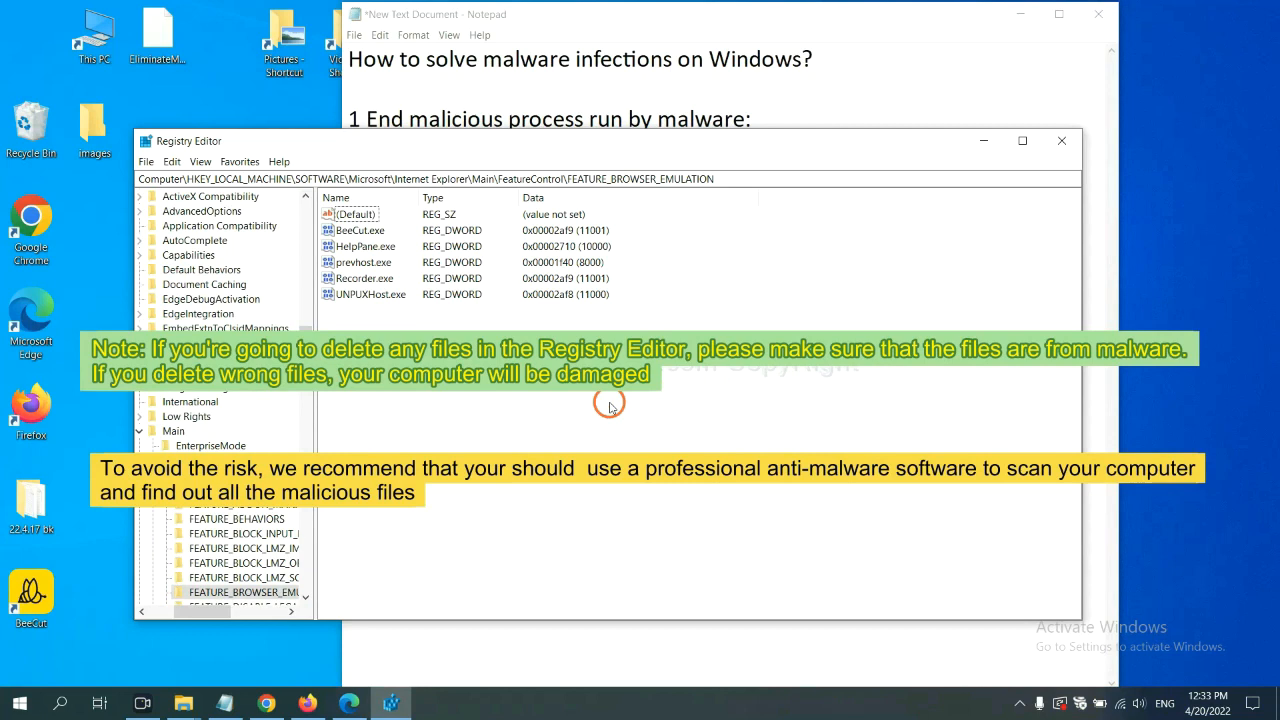
{"action": "mouse_move", "coordinate": [500, 415]}
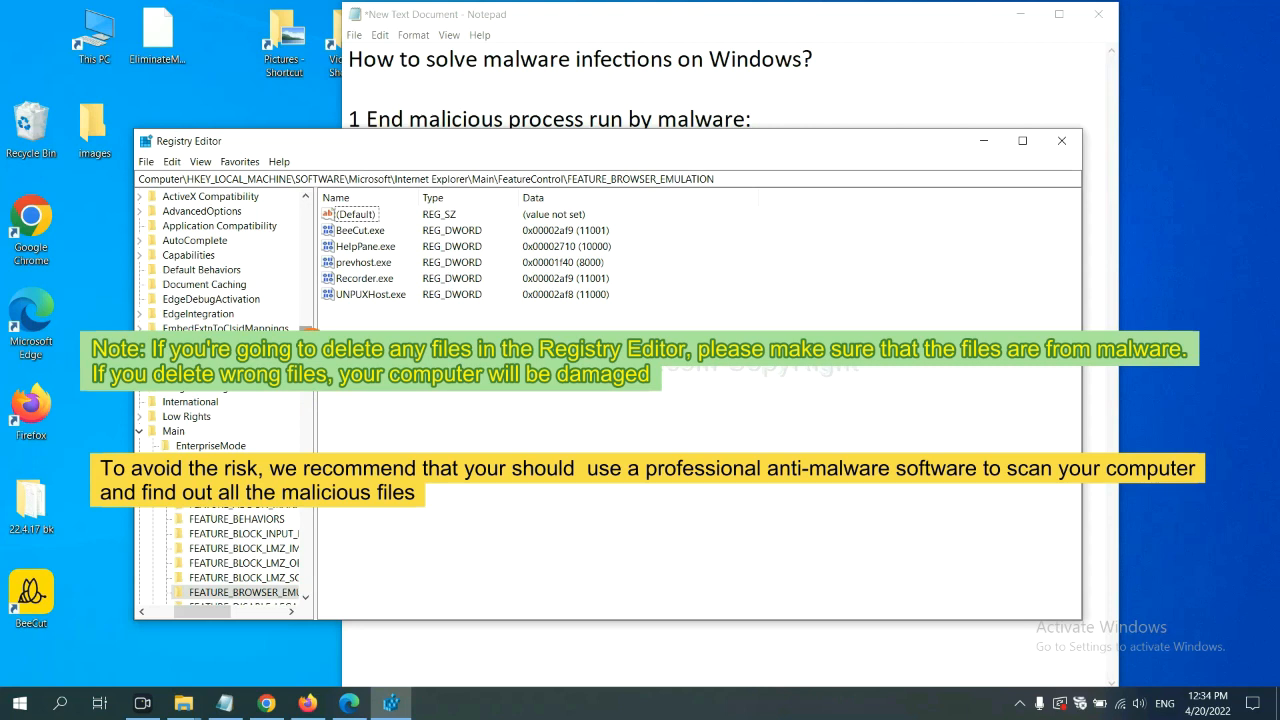
{"action": "left_click", "coordinate": [448, 407]}
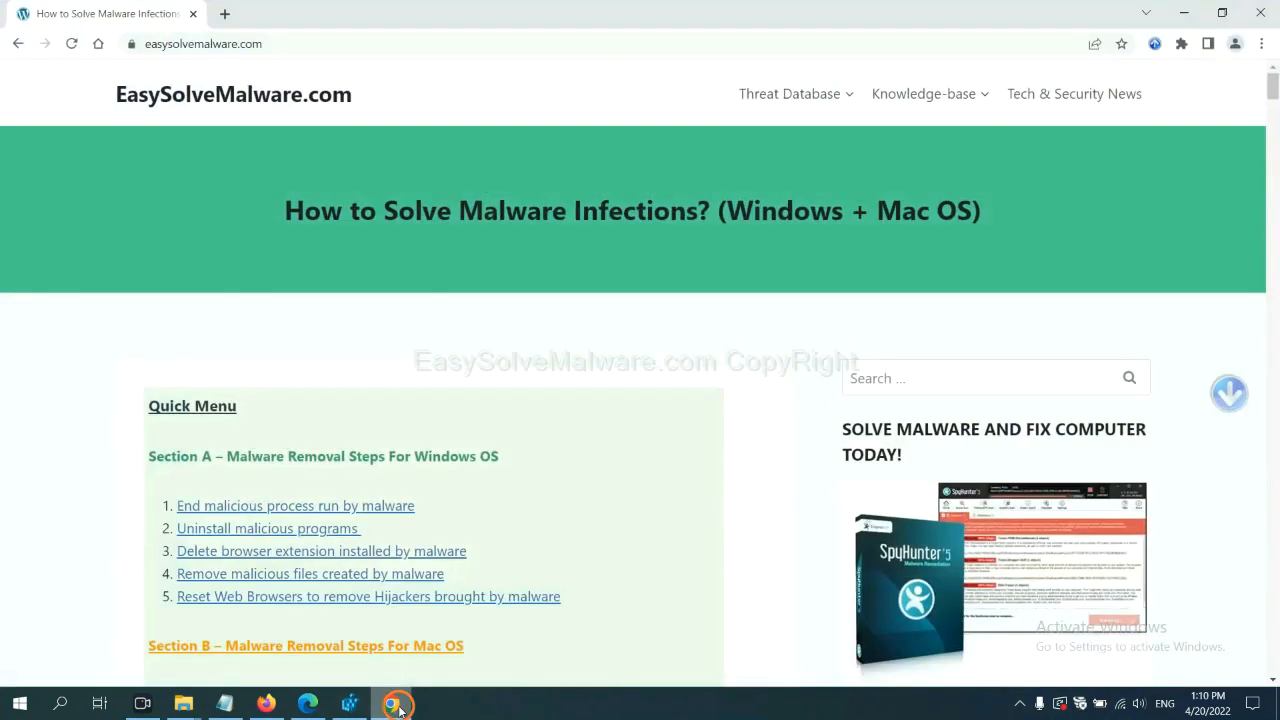
Scroll down the EasySolveMalware guide to the Quick Menu and Section A
{"action": "scroll", "scroll_direction": "down", "scroll_amount": 3}
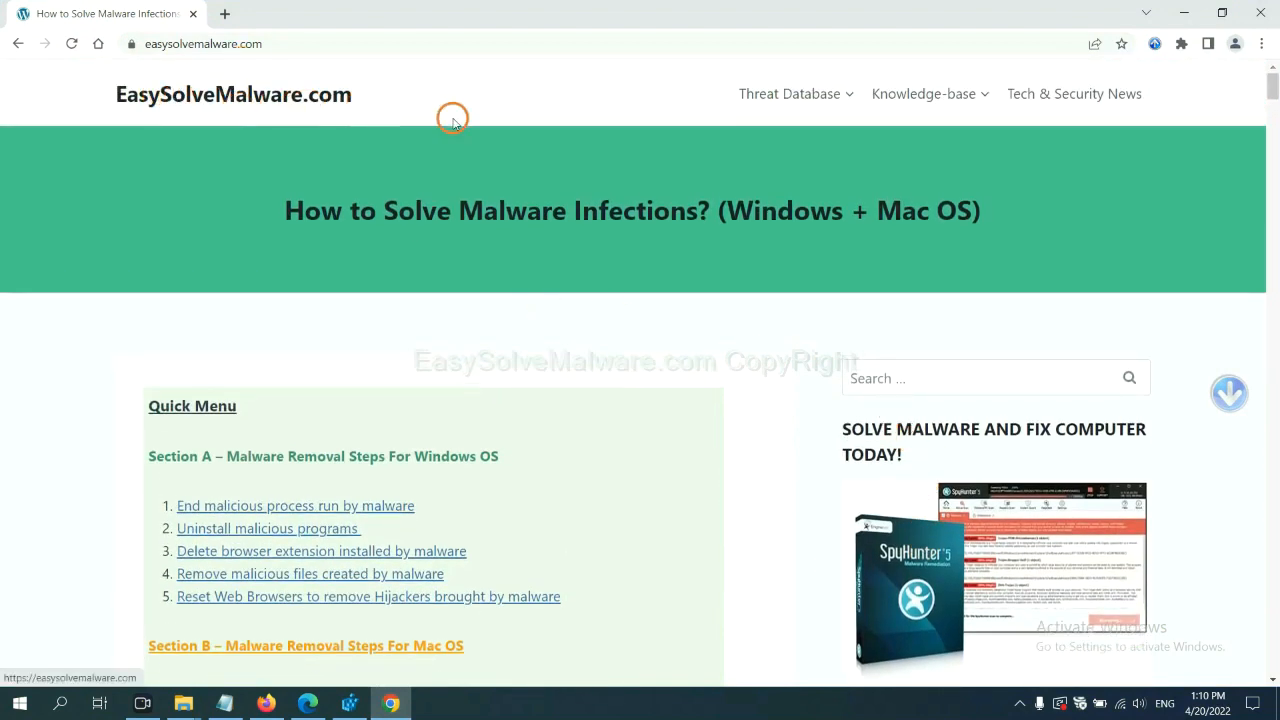
{"action": "scroll", "scroll_direction": "down", "scroll_amount": 3}
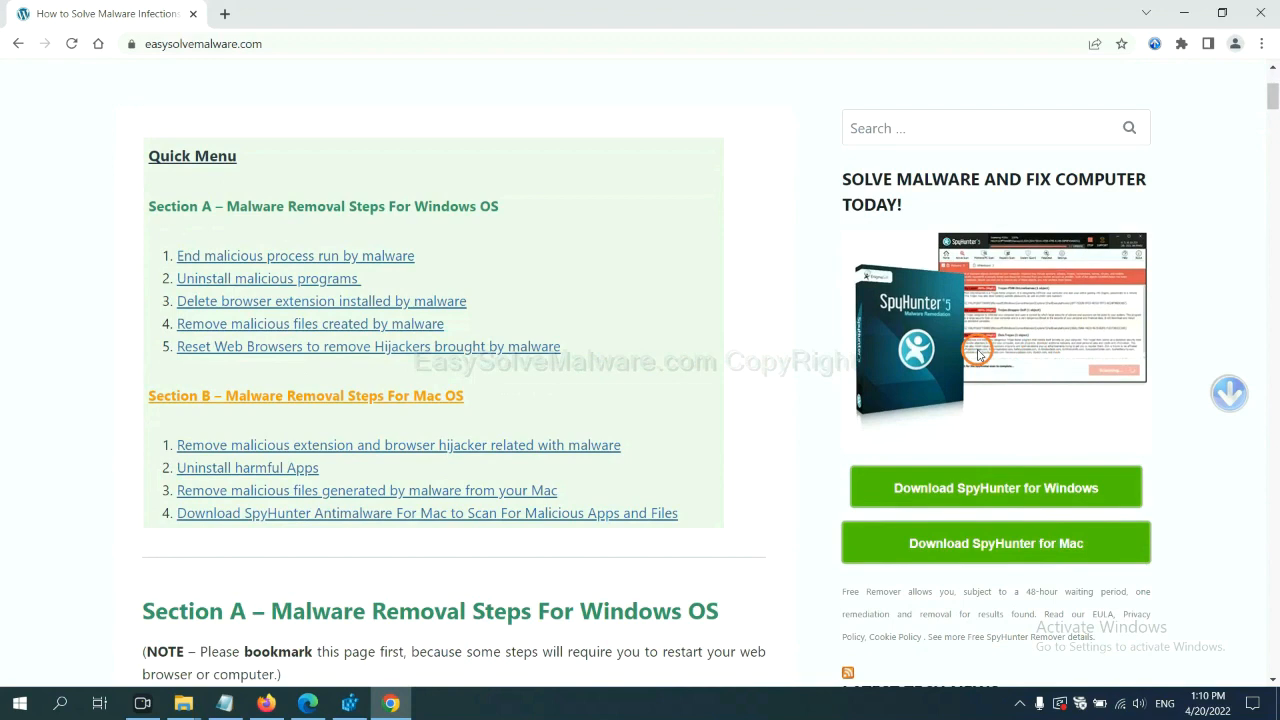
{"action": "mouse_move", "coordinate": [972, 417]}
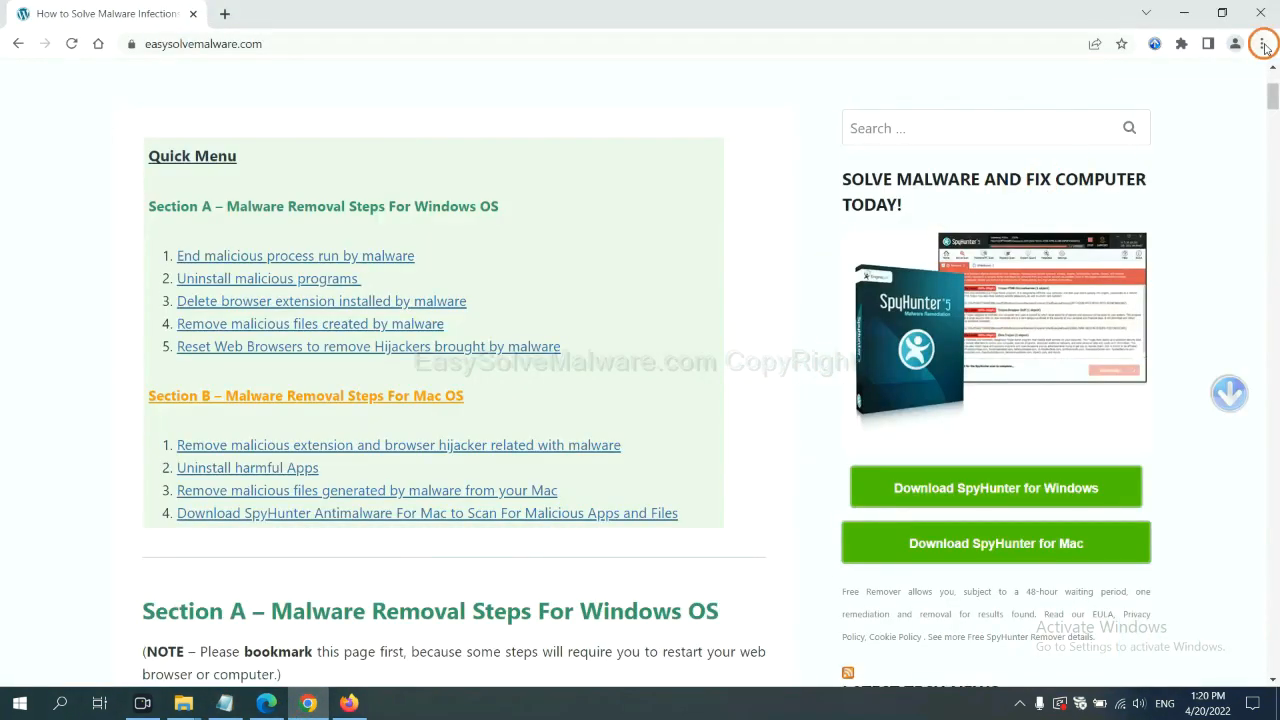
Search Chrome settings for 'reset' and confirm restoring settings to their original defaults
{"action": "left_click", "coordinate": [1261, 43]}
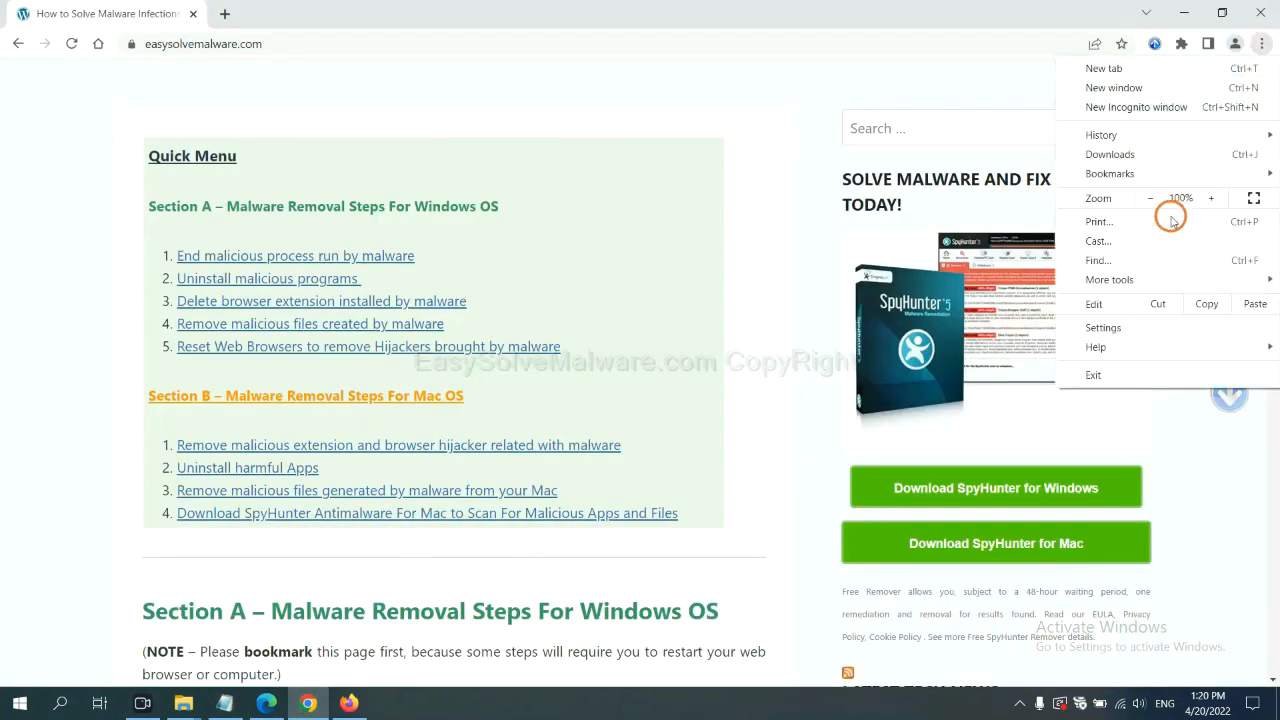
{"action": "left_click", "coordinate": [1103, 327]}
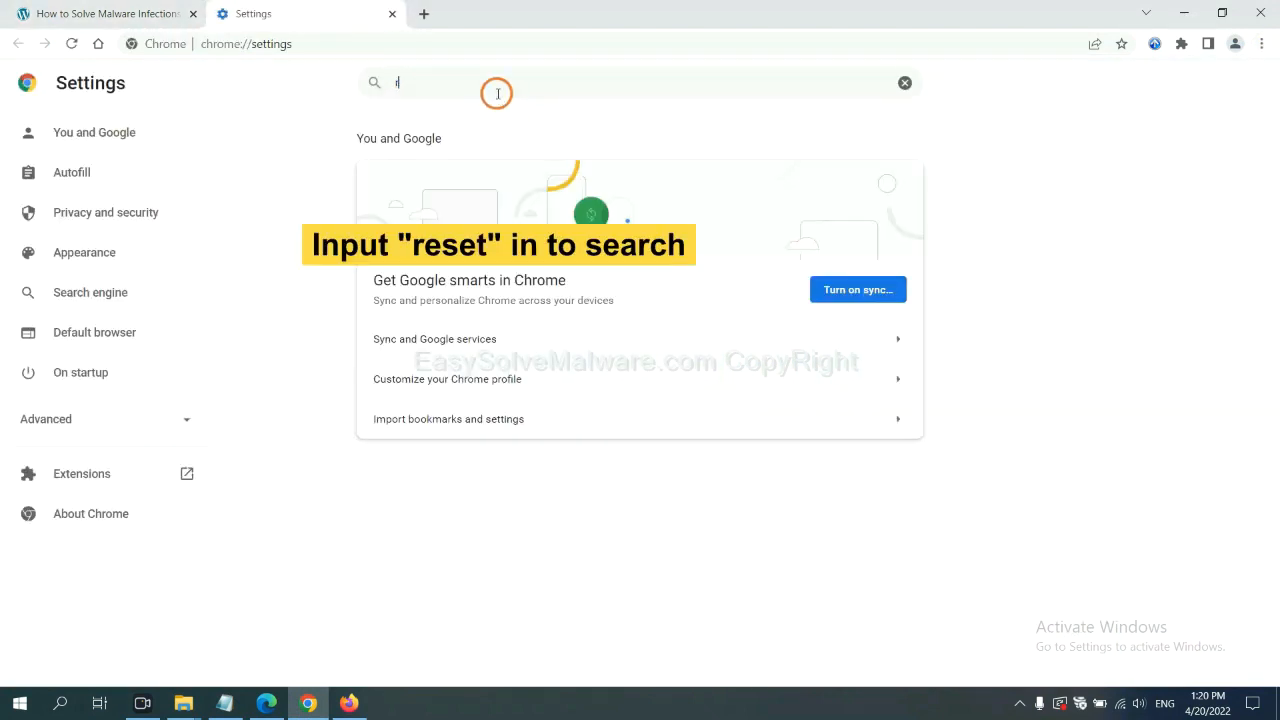
{"action": "type", "text": "reset"}
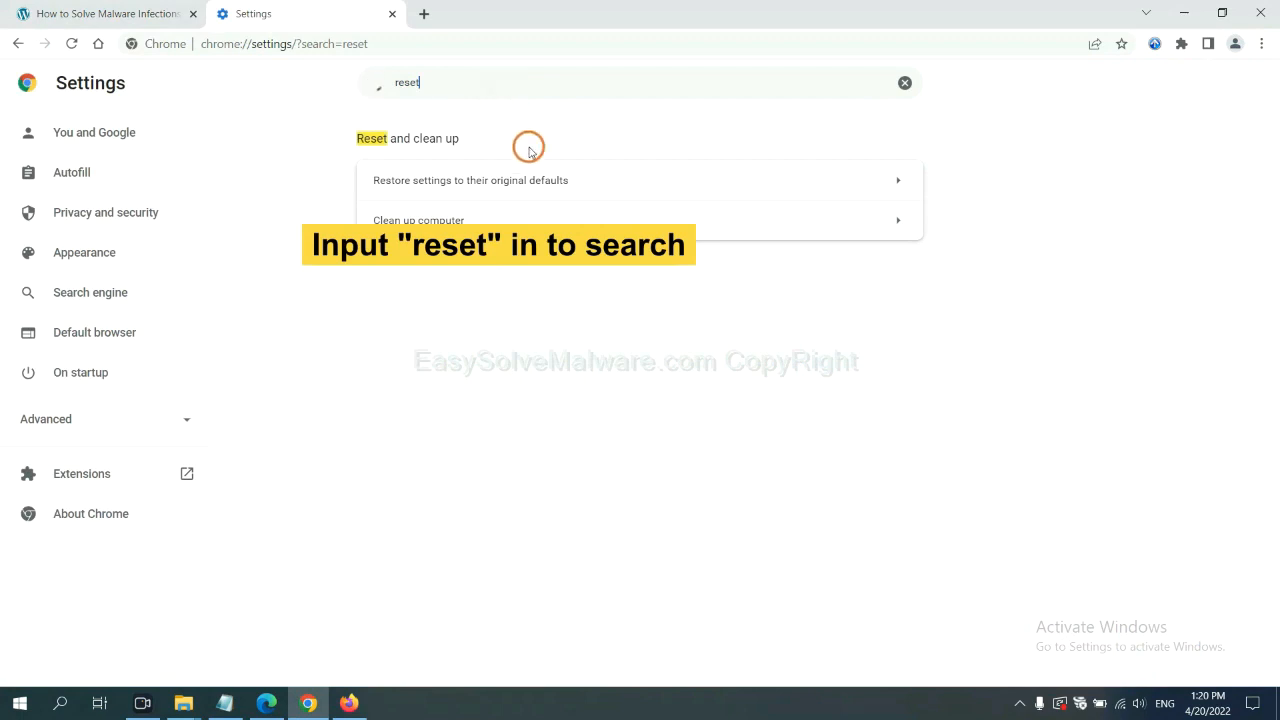
{"action": "left_click", "coordinate": [470, 180]}
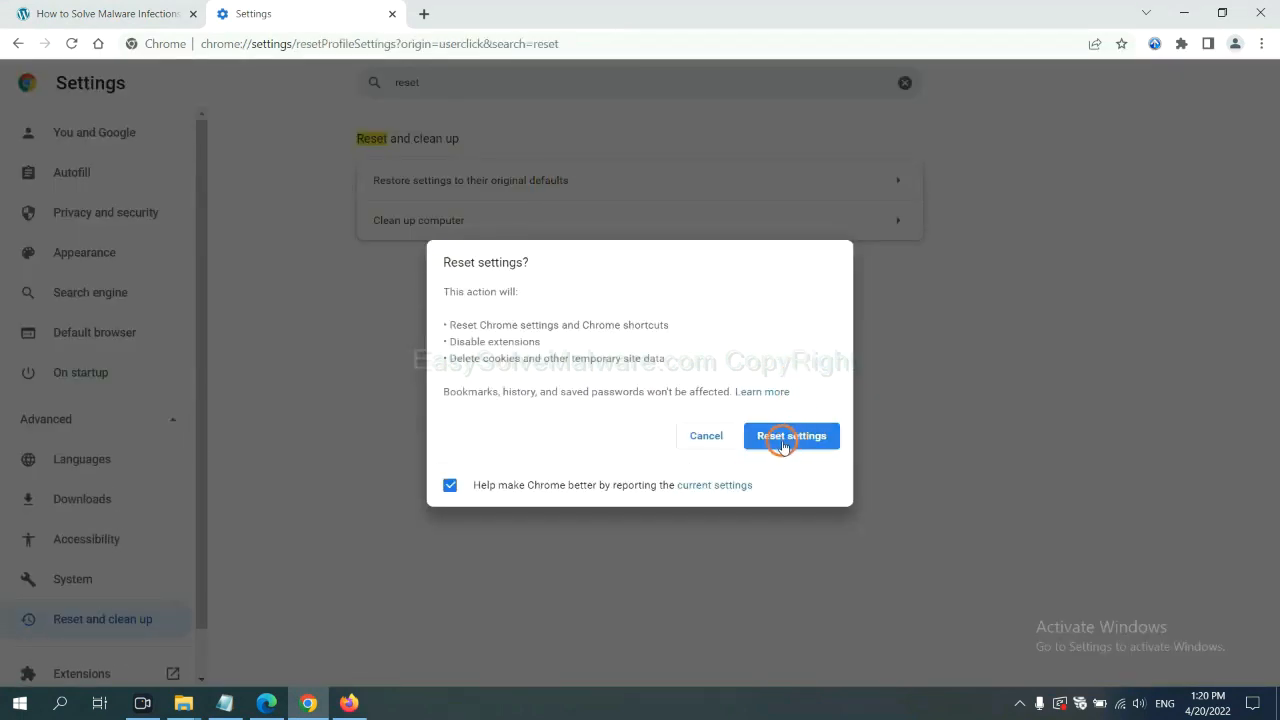
{"action": "left_click", "coordinate": [348, 703]}
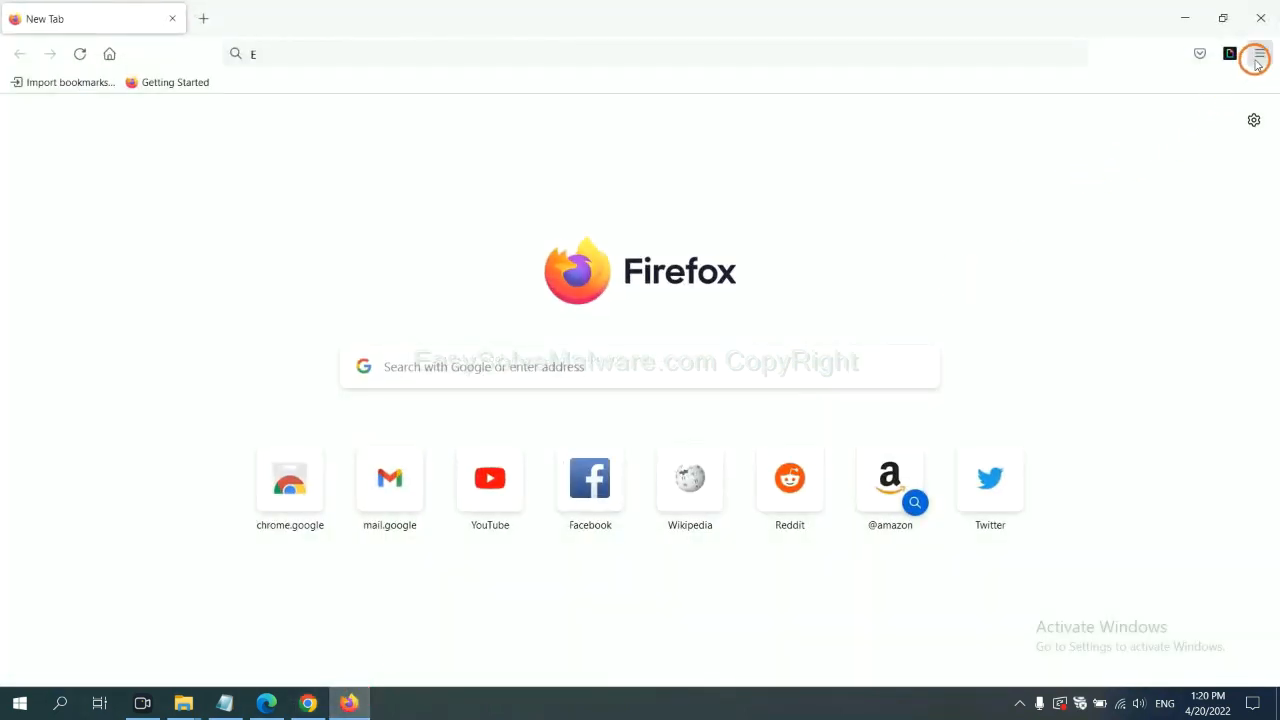
Go through Help > More troubleshooting information and start Refresh Firefox
{"action": "left_click", "coordinate": [1259, 54]}
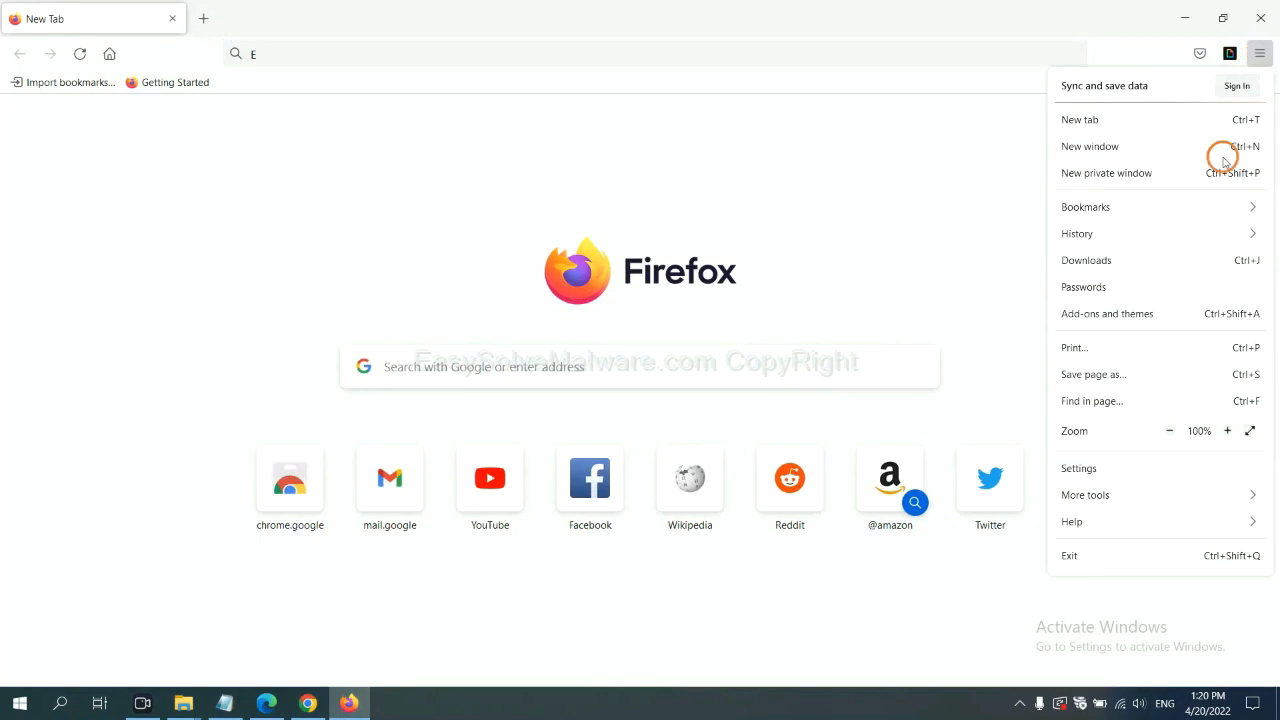
{"action": "mouse_move", "coordinate": [1100, 521]}
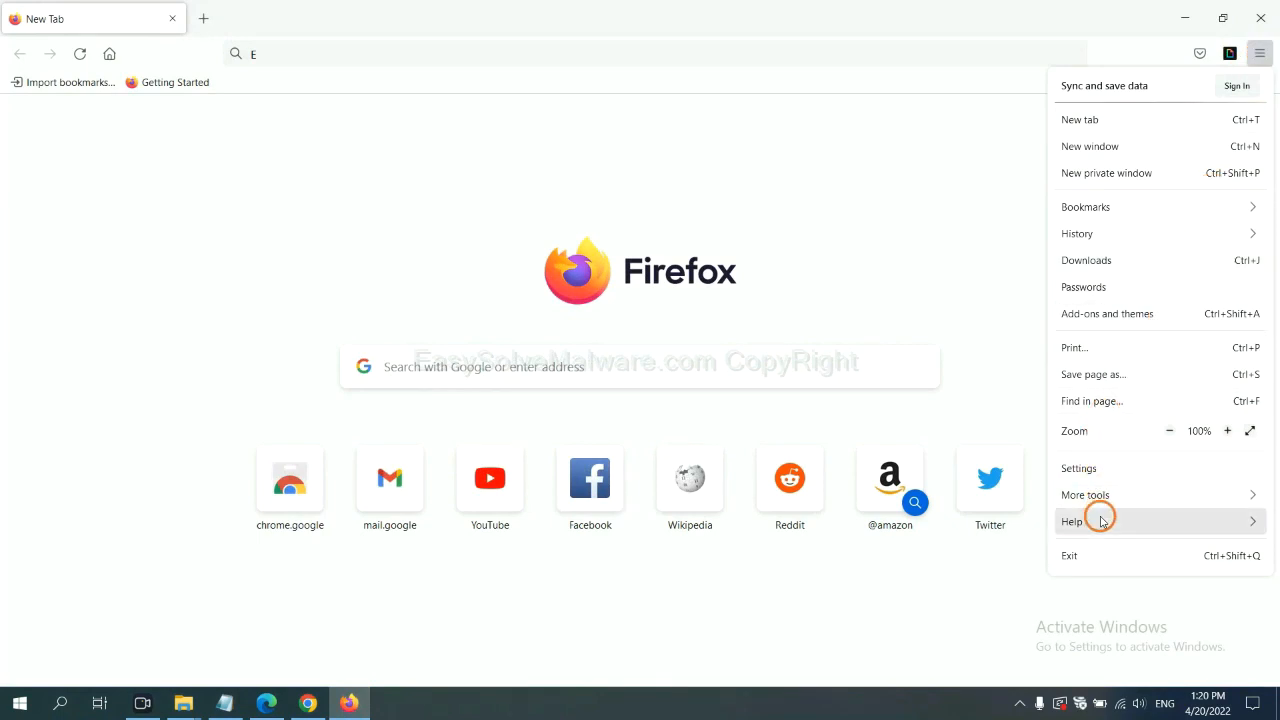
{"action": "left_click", "coordinate": [1071, 521]}
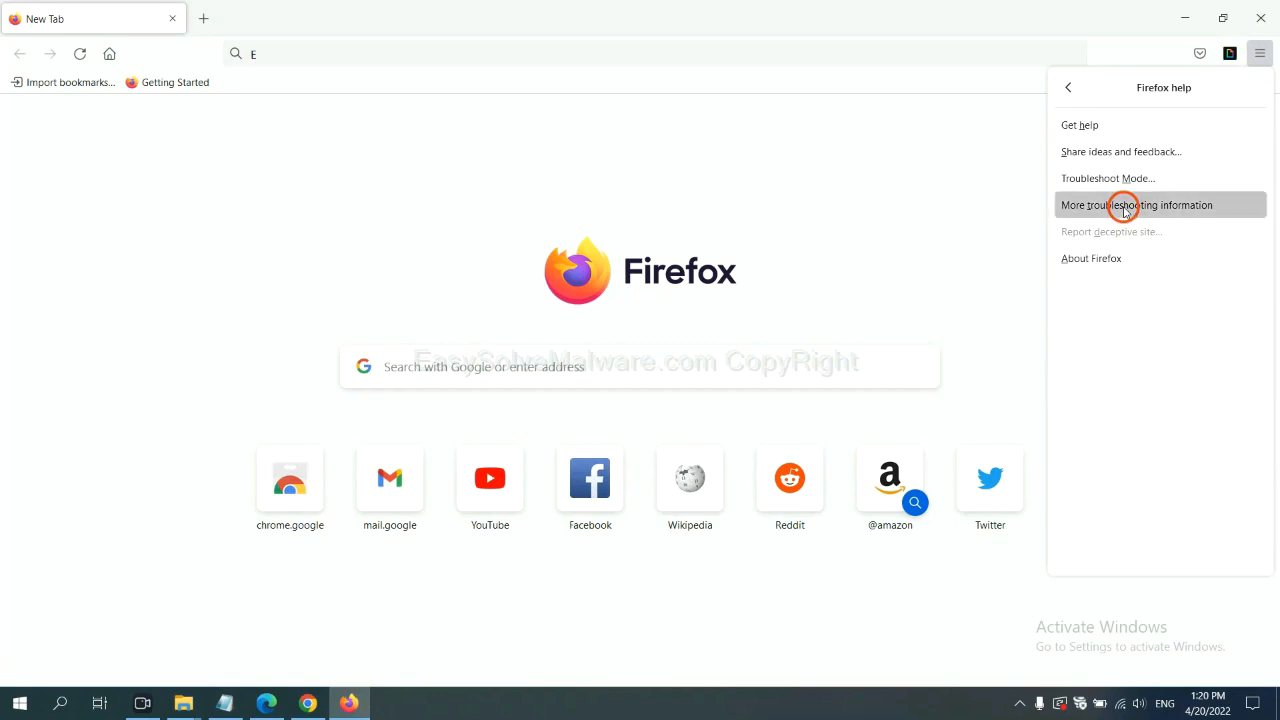
{"action": "left_click", "coordinate": [1137, 205]}
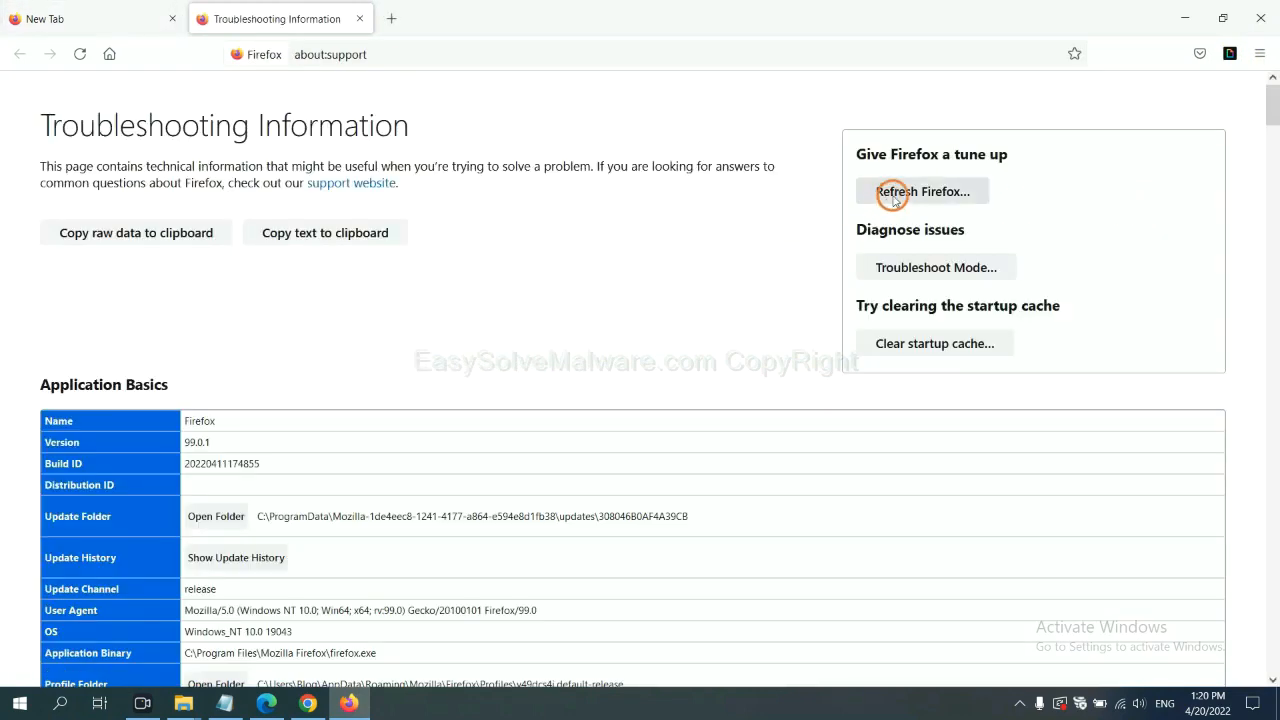
{"action": "mouse_move", "coordinate": [895, 195]}
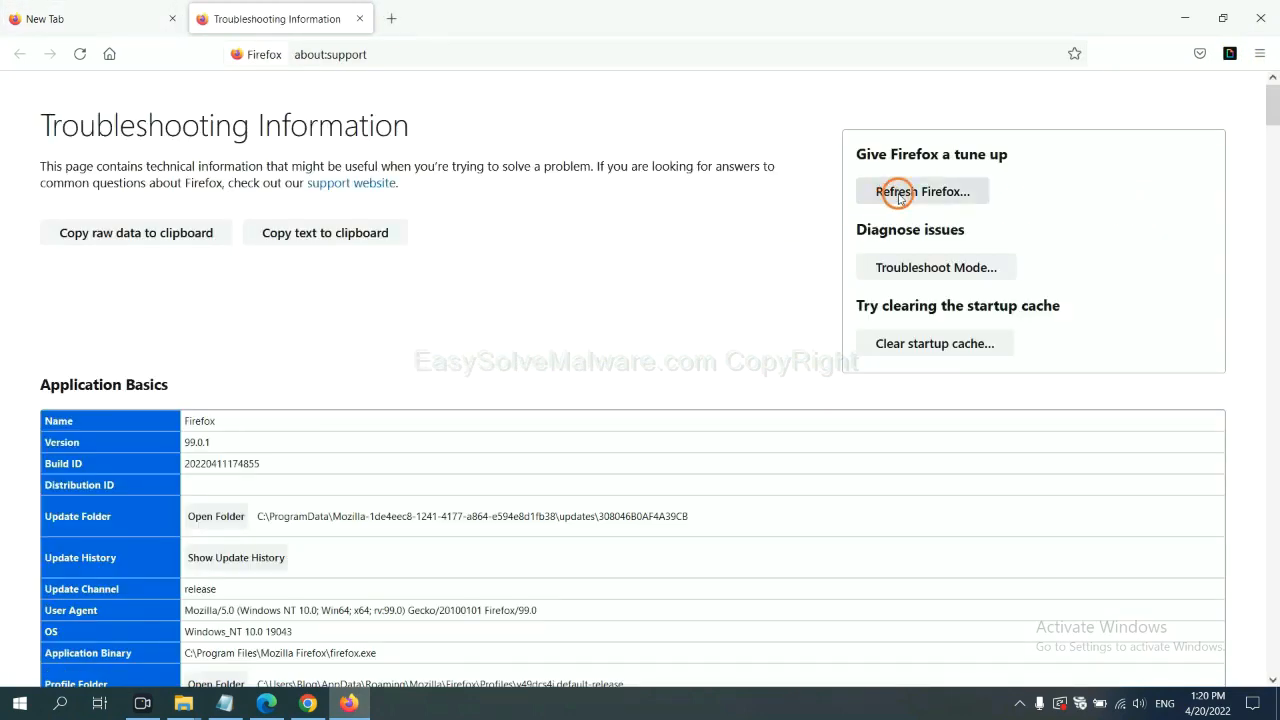
{"action": "left_click", "coordinate": [922, 191]}
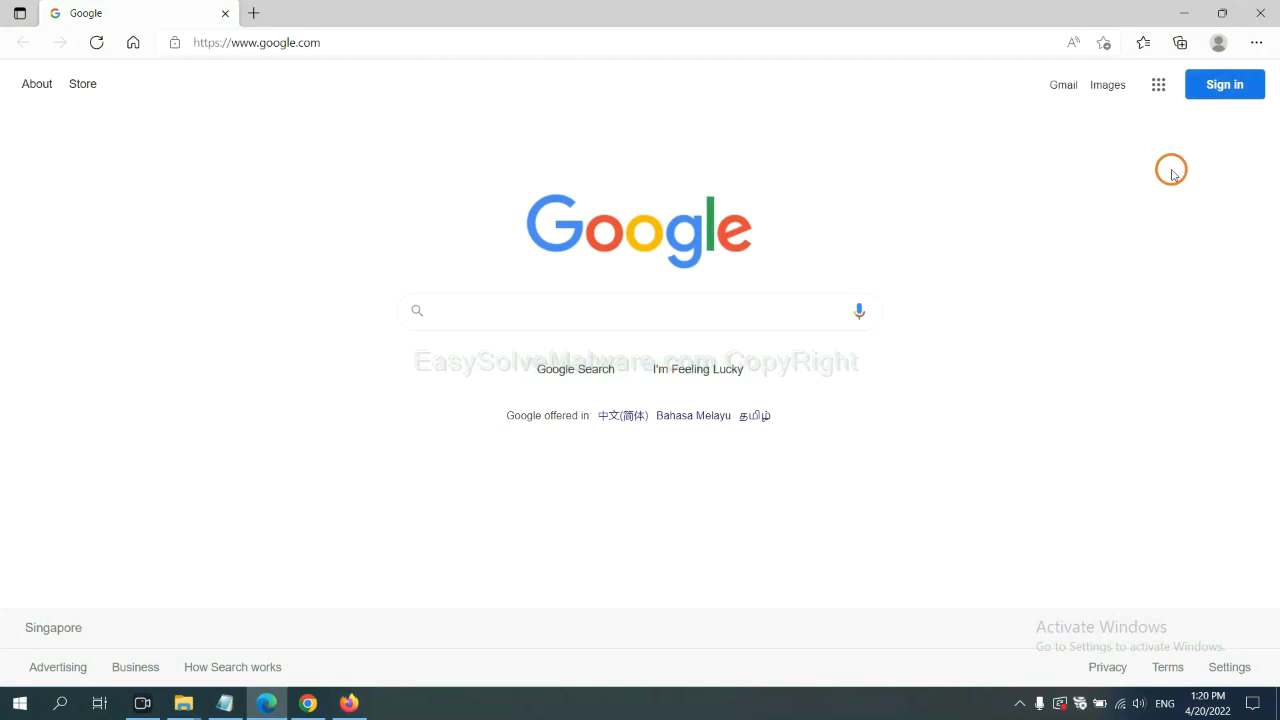
Search Edge settings for 're' and choose Restore settings to their default values
{"action": "left_click", "coordinate": [1257, 43]}
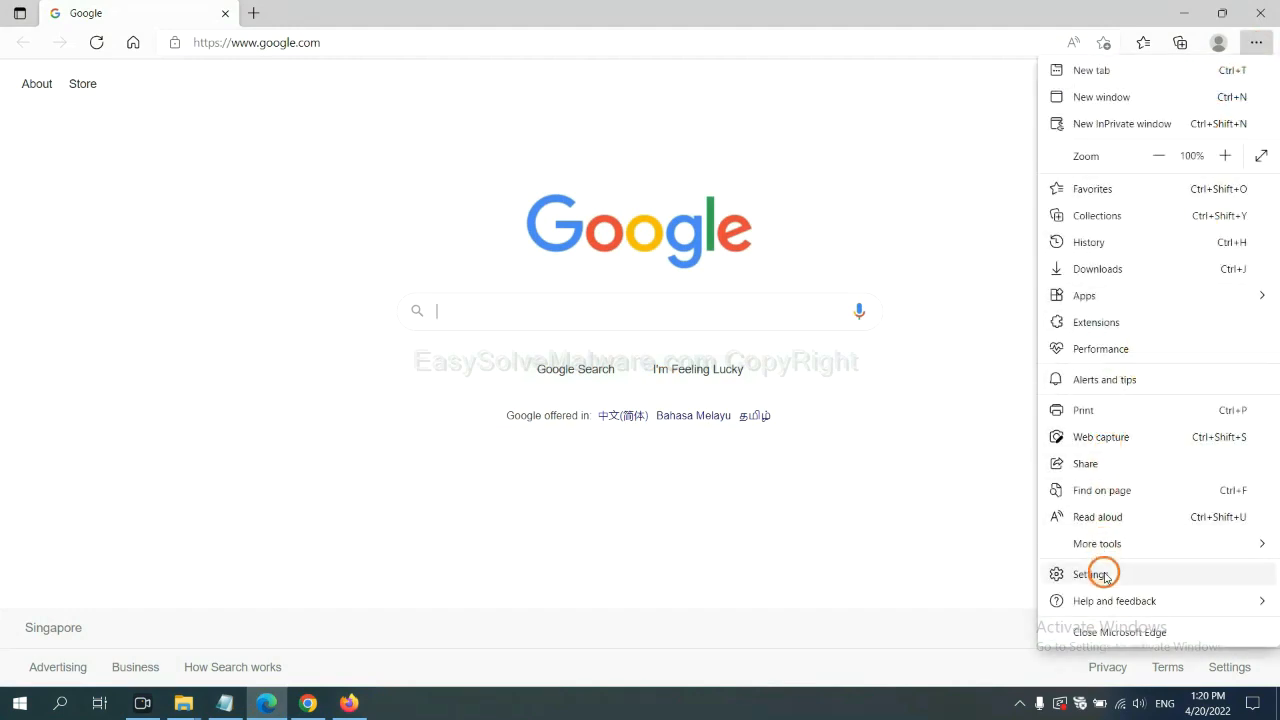
{"action": "left_click", "coordinate": [1091, 573]}
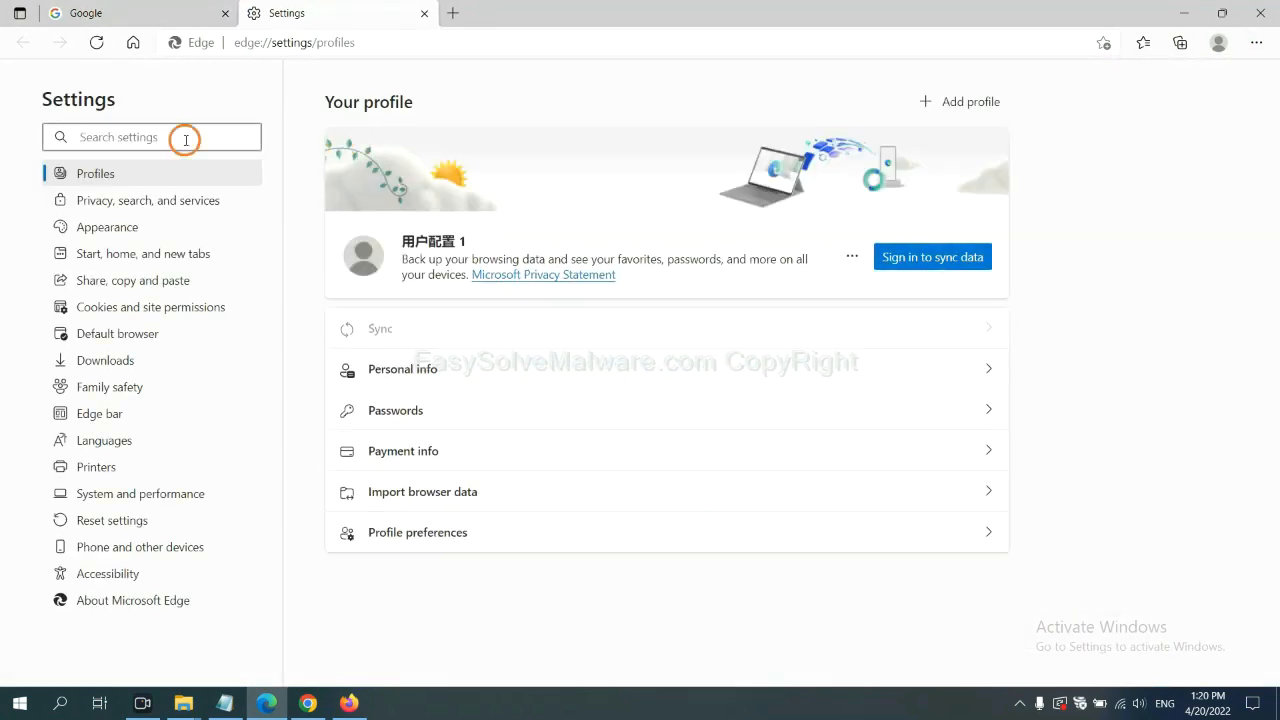
{"action": "type", "text": "reset"}
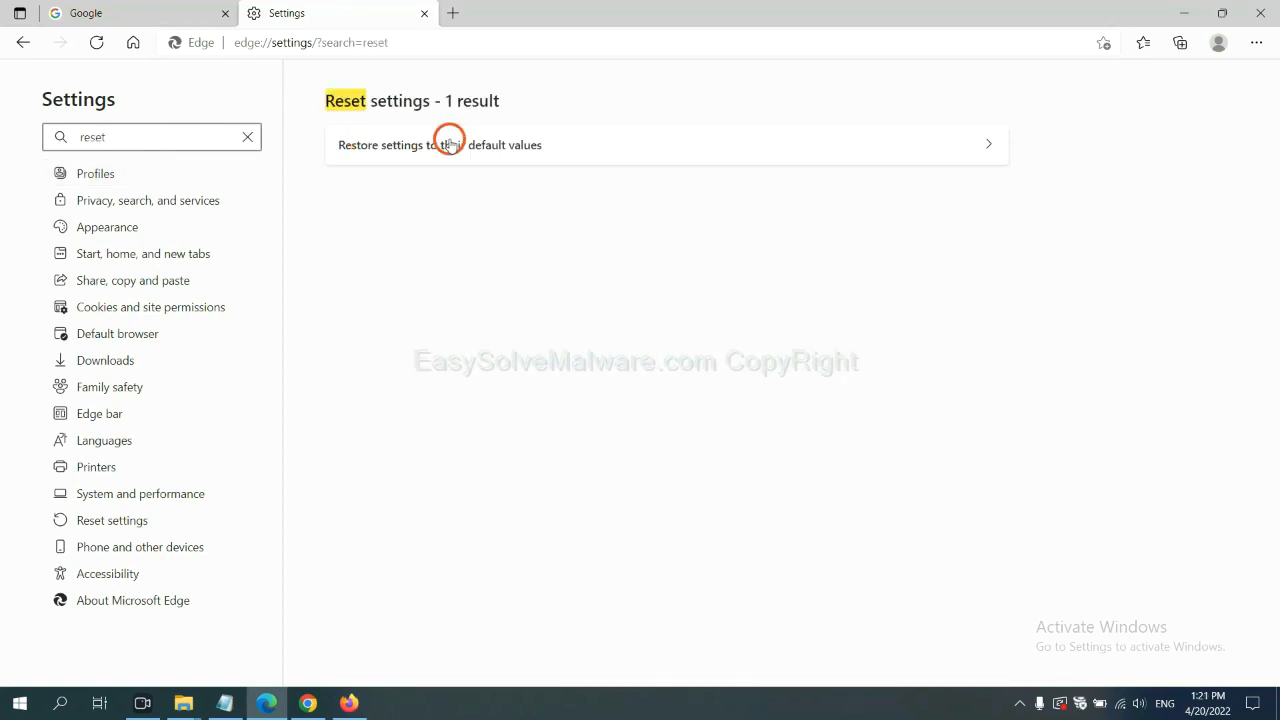
{"action": "left_click", "coordinate": [439, 144]}
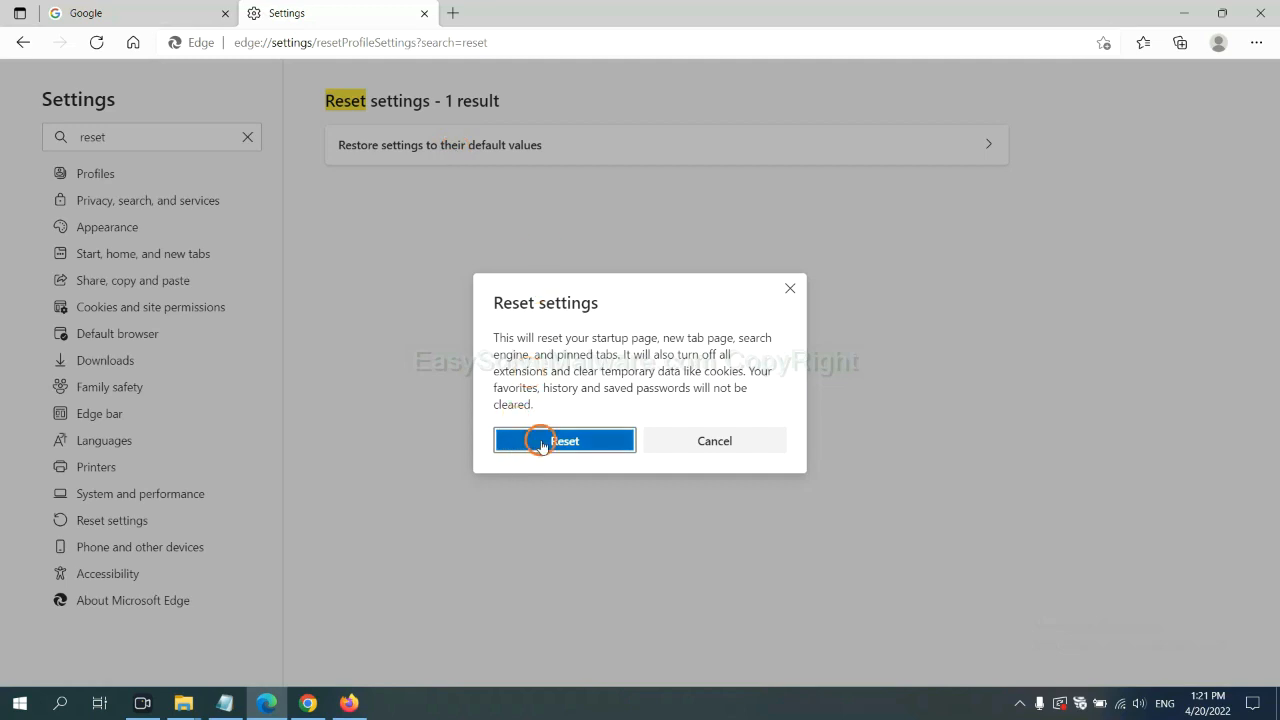